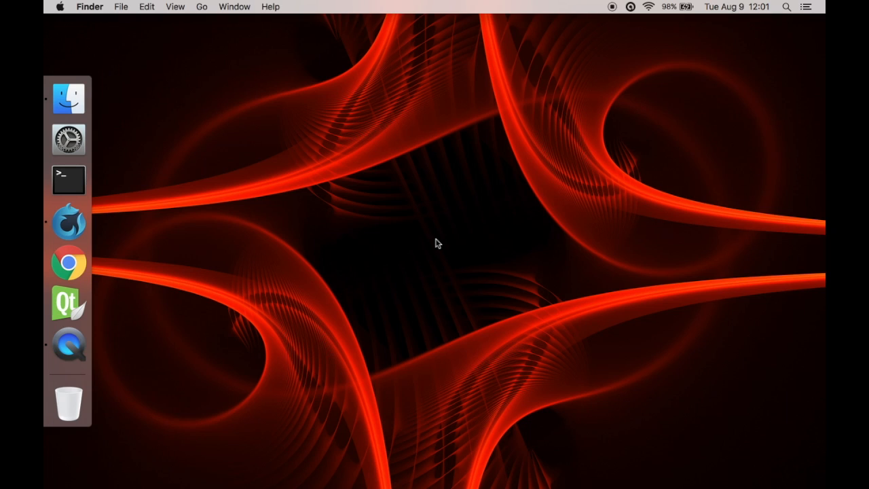
pyautogui.moveTo(68, 224)
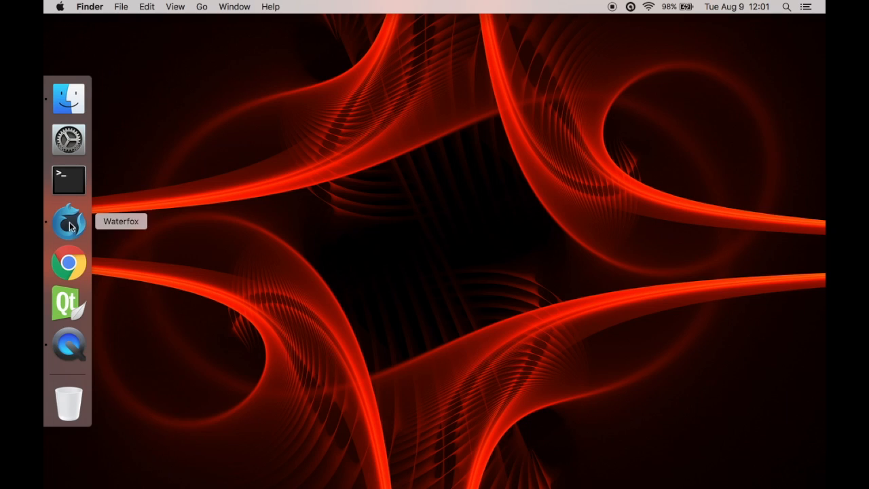
# Step: Download the Bootable Drive Maker for Mac script (drivemaker.bash) from the ETCG downloads page
pyautogui.click(68, 222)
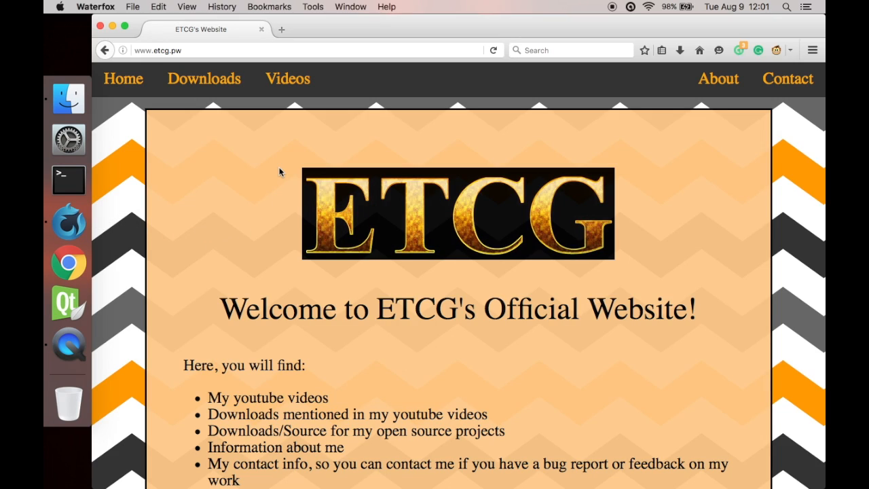
pyautogui.click(204, 77)
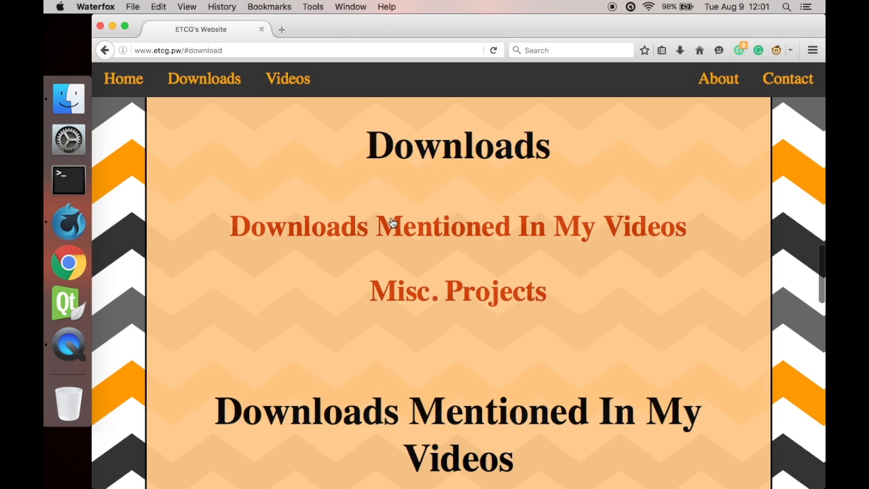
pyautogui.click(458, 225)
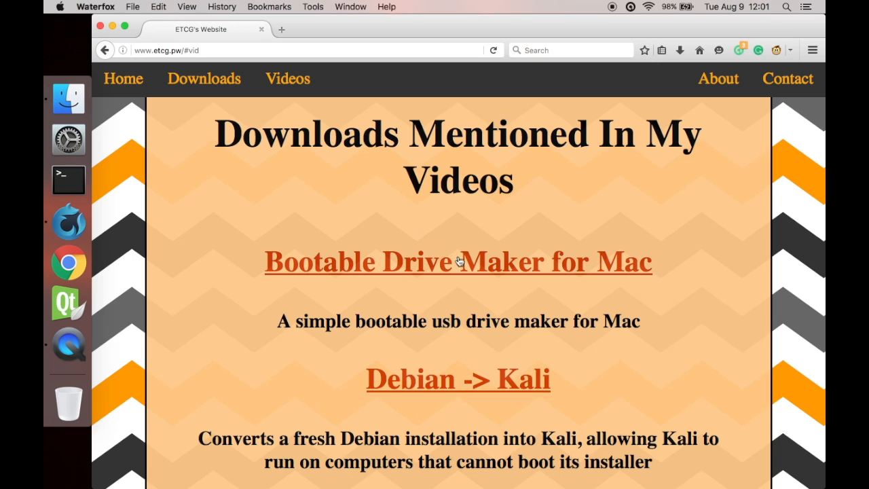
pyautogui.click(457, 261)
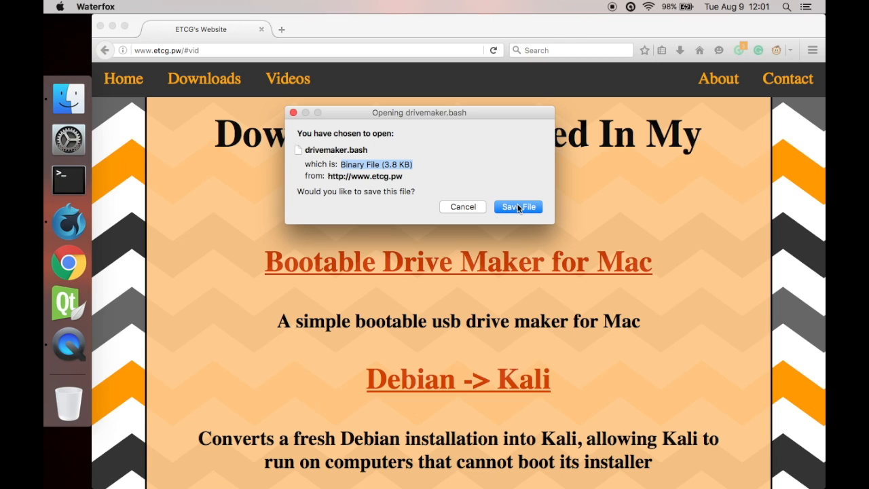
pyautogui.click(518, 206)
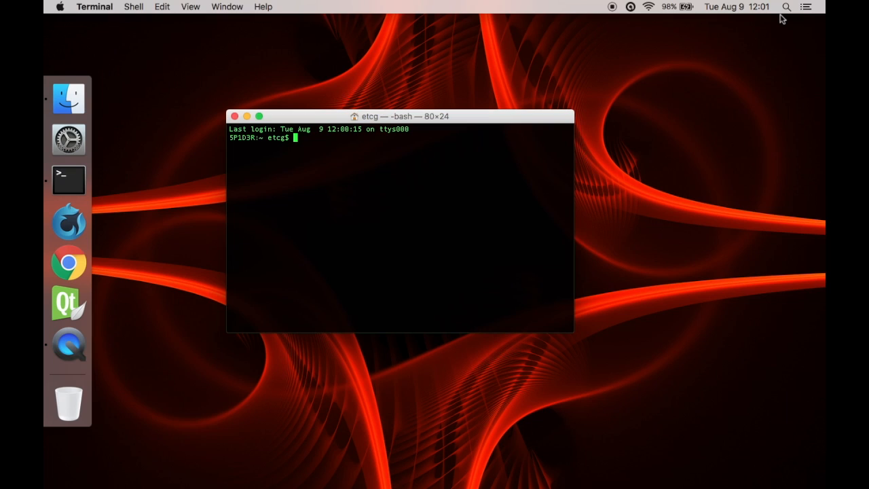
# Step: Get a root shell with sudo bash and begin the chmod command for drivemaker.bash
pyautogui.write('sudo')
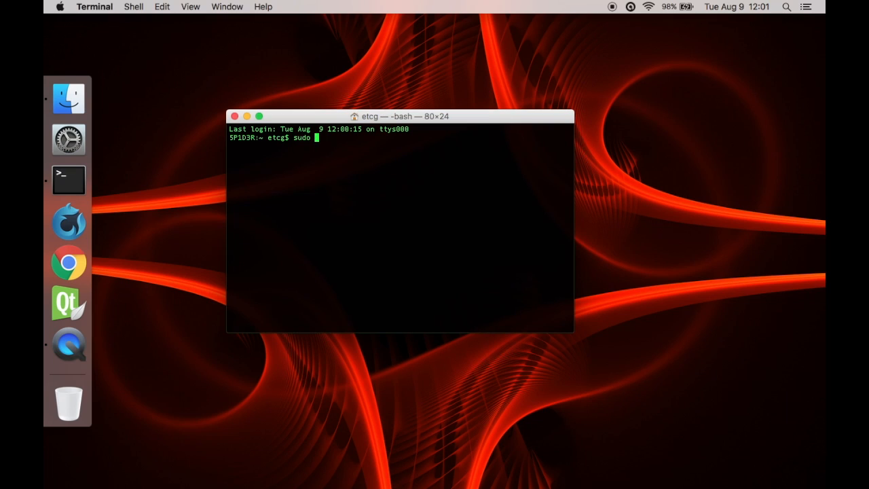
pyautogui.write('bash')
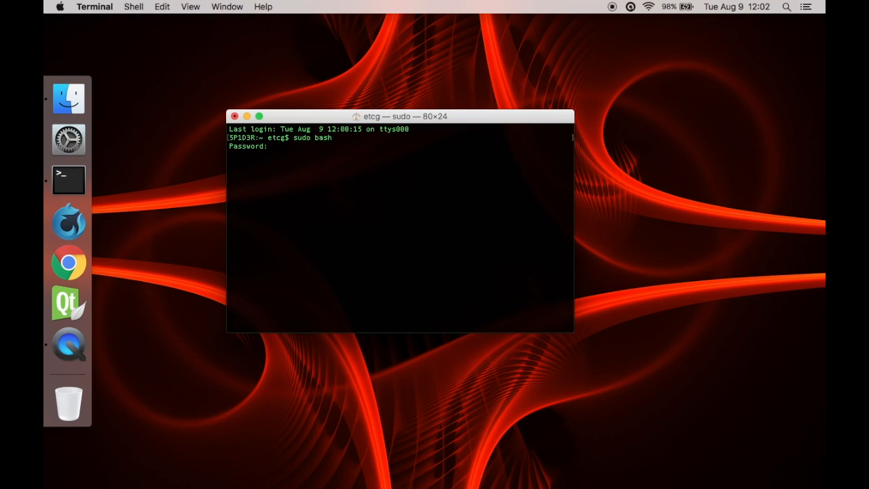
pyautogui.press('Return')
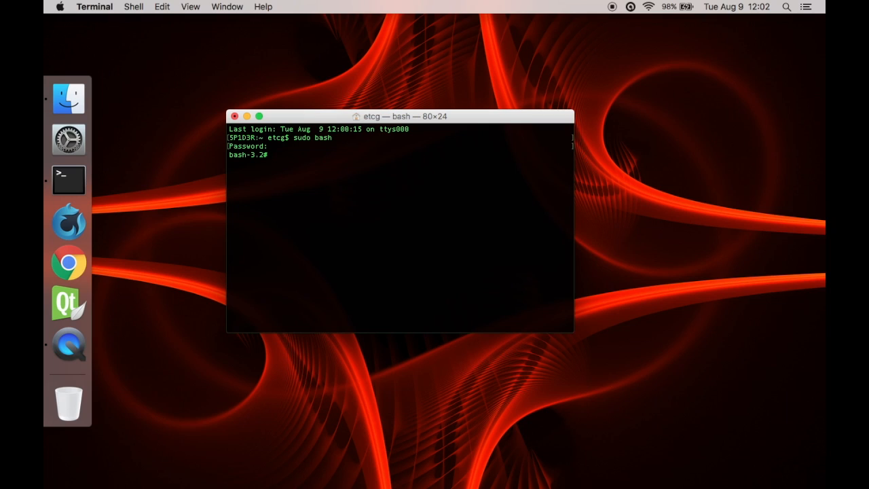
pyautogui.write('ch')
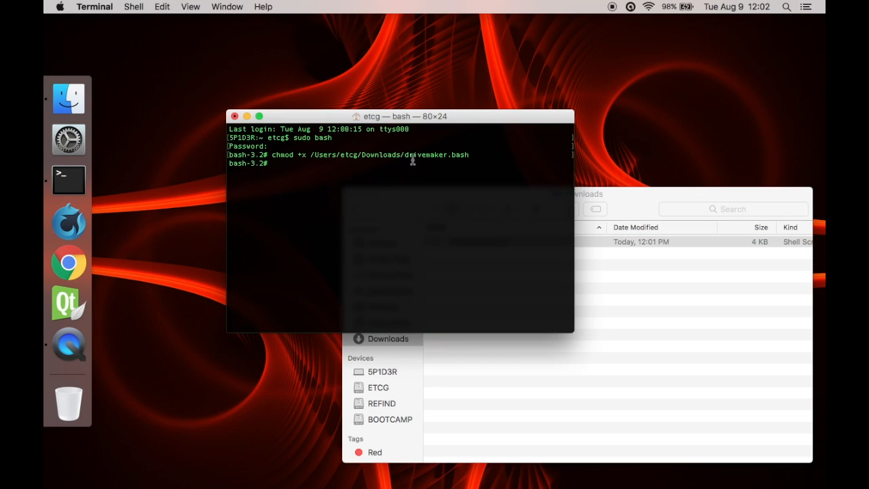
# Step: Run bash /Users/etcg/Downloads/drivemaker.bash to reach its OS choices menu
pyautogui.write('bash /Users/etcg/Downloads/drivemaker.bash')
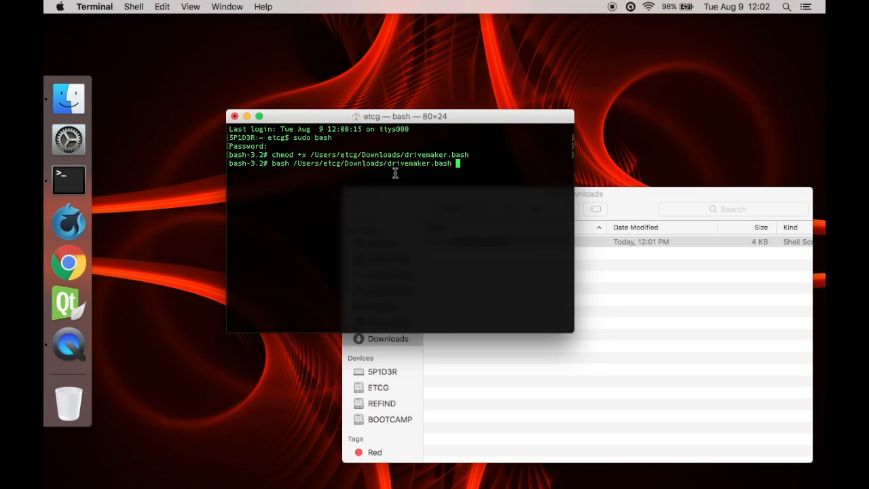
pyautogui.press('Return')
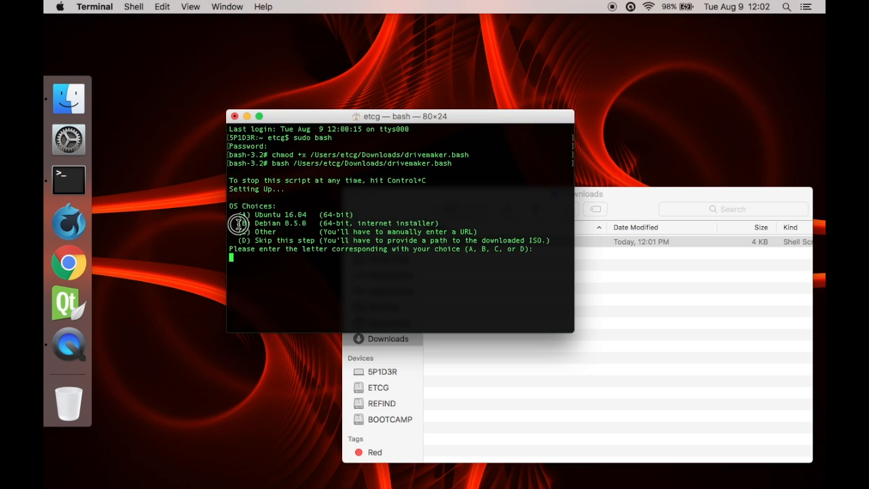
# Step: Answer B at the OS Choices prompt to select Debian 8.5.0
pyautogui.write('B')
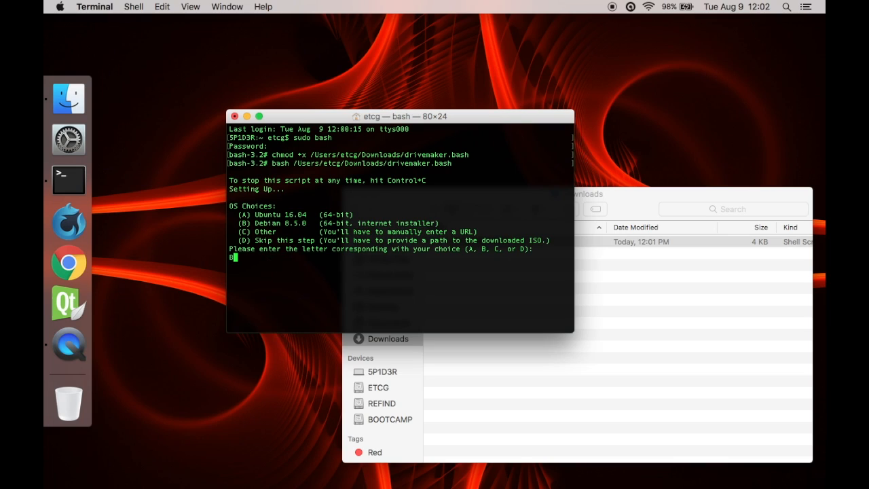
pyautogui.write('B')
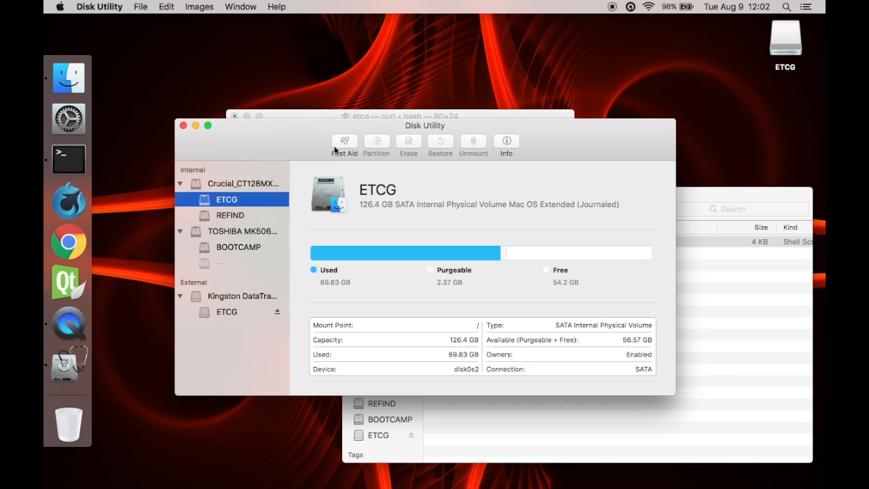
# Step: Select the Kingston DataTraveler 3.0 USB drive and start its Erase sheet
pyautogui.click(241, 296)
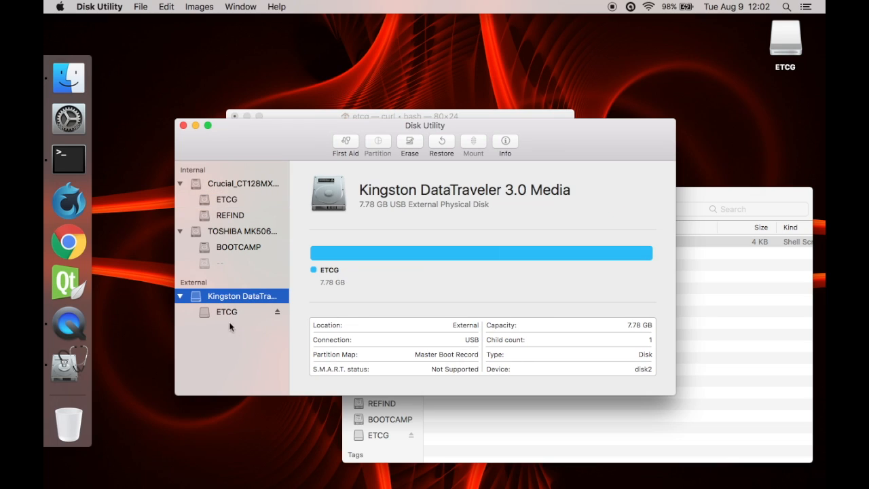
pyautogui.moveTo(258, 319)
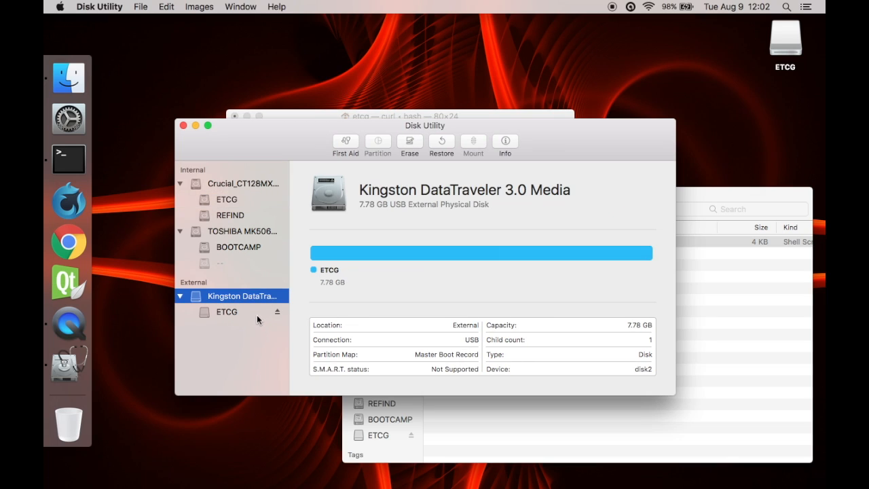
pyautogui.click(410, 144)
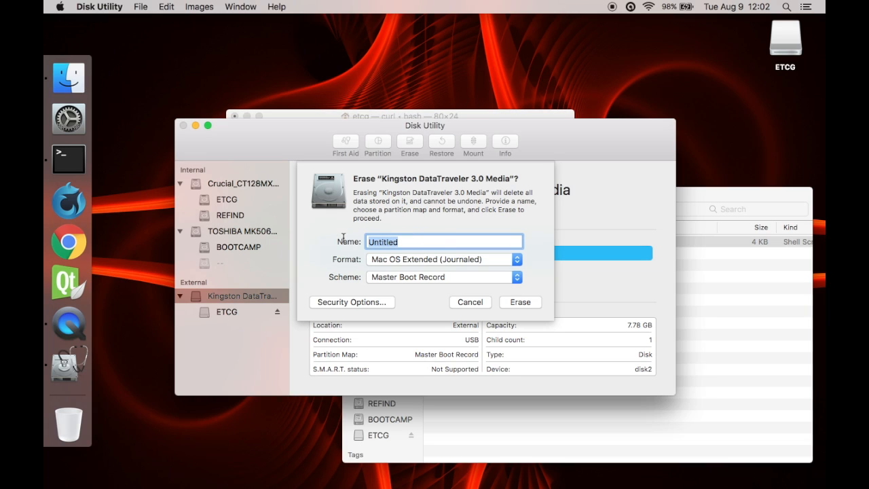
# Step: Erase the Kingston drive as an MS-DOS (FAT) volume named LINUX and finish
pyautogui.write('LINUX')
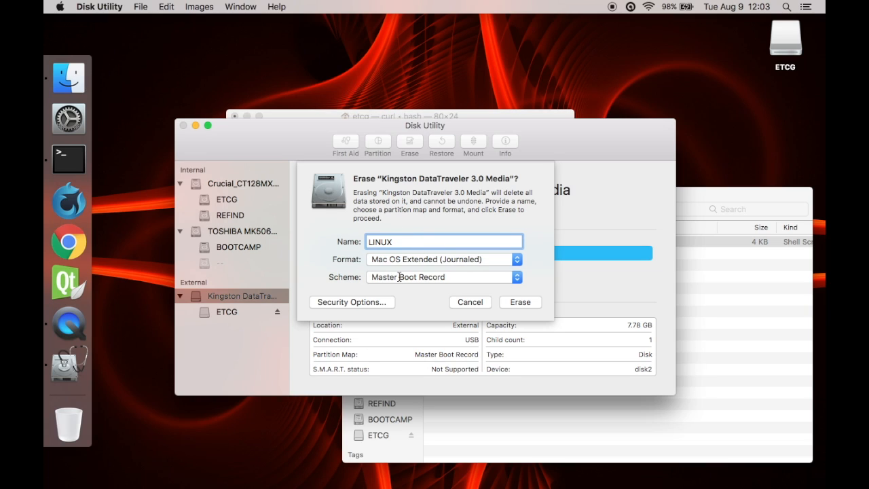
pyautogui.click(442, 258)
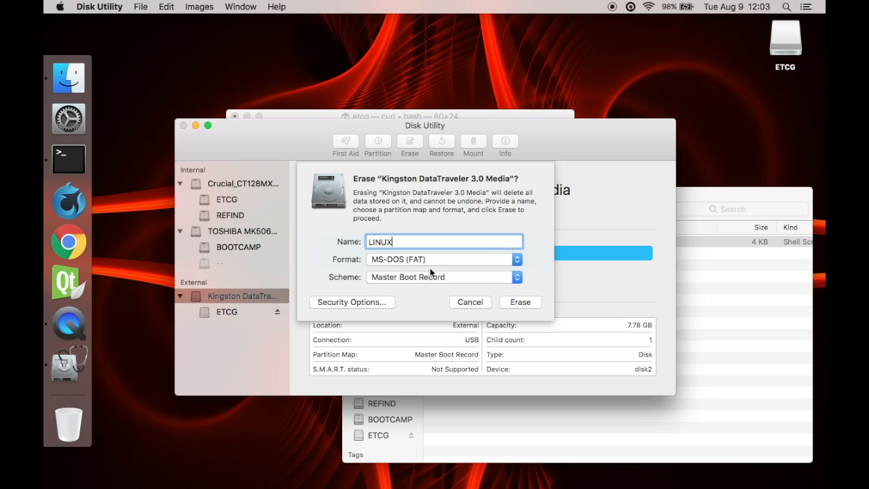
pyautogui.moveTo(532, 319)
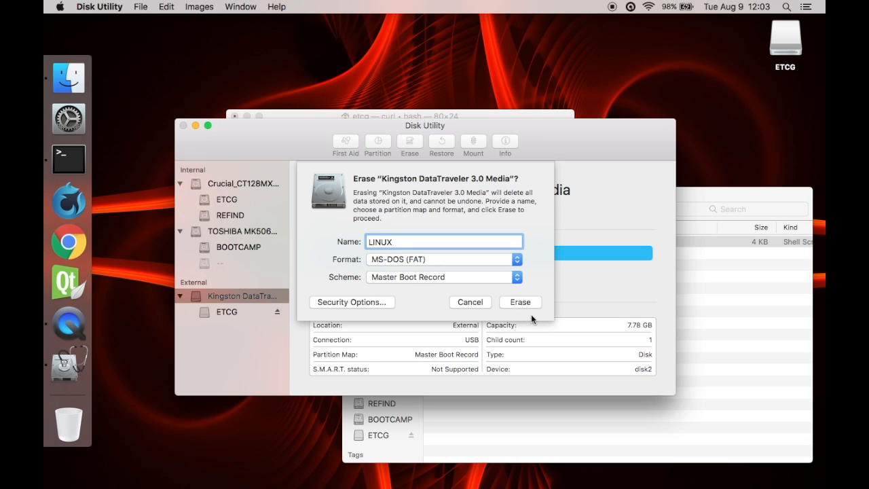
pyautogui.click(520, 301)
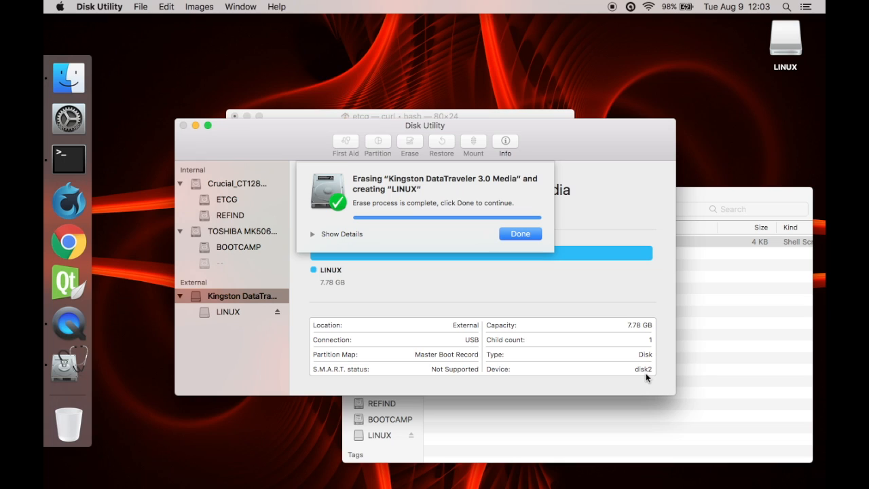
pyautogui.click(520, 234)
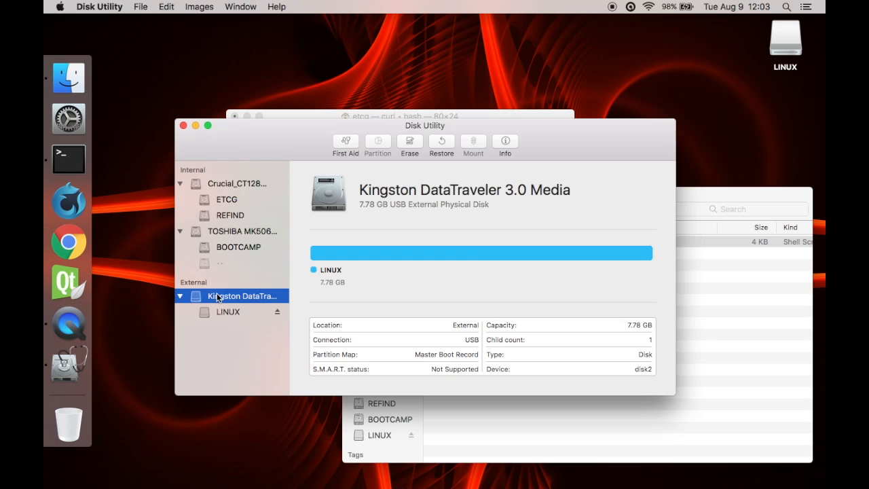
pyautogui.moveTo(350, 288)
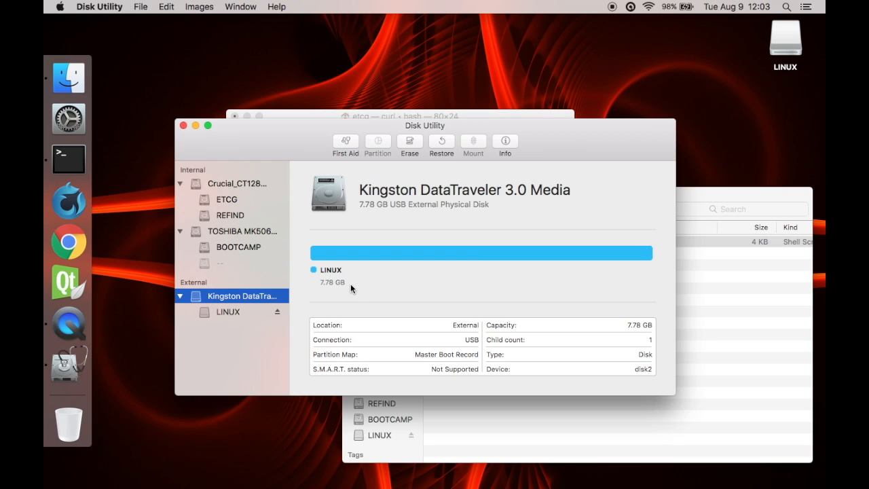
pyautogui.moveTo(622, 378)
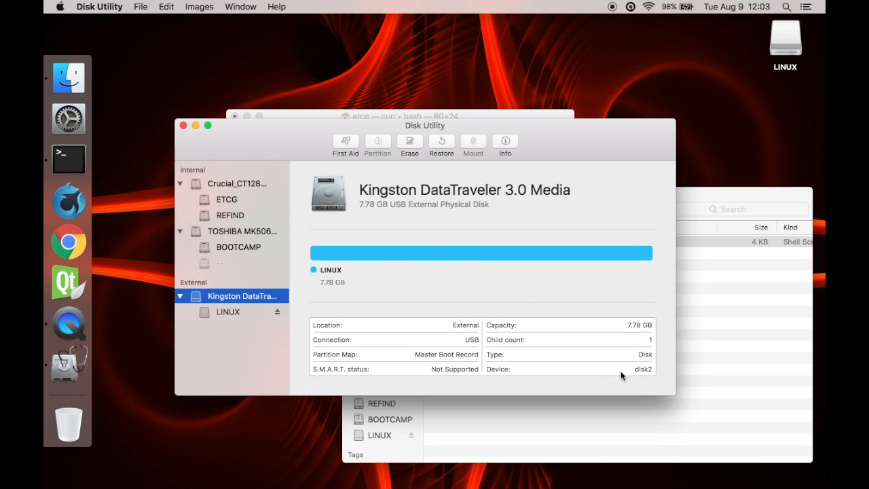
pyautogui.moveTo(638, 369)
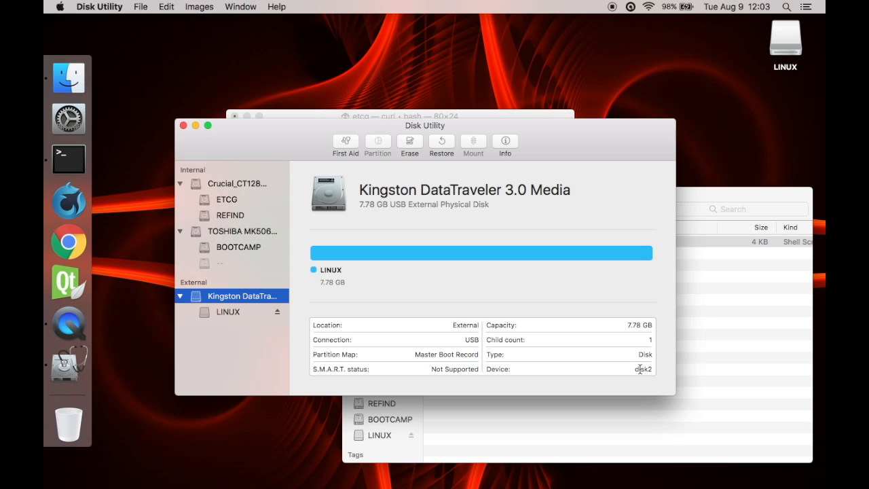
pyautogui.moveTo(481, 117)
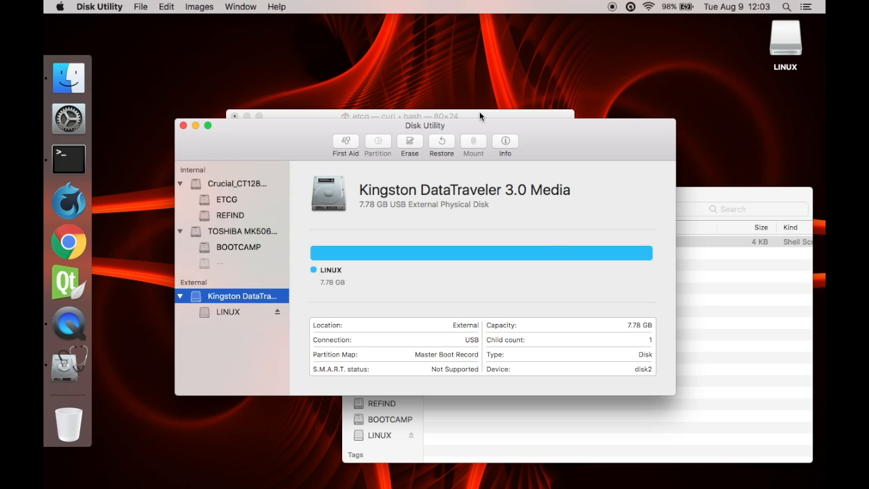
pyautogui.click(401, 116)
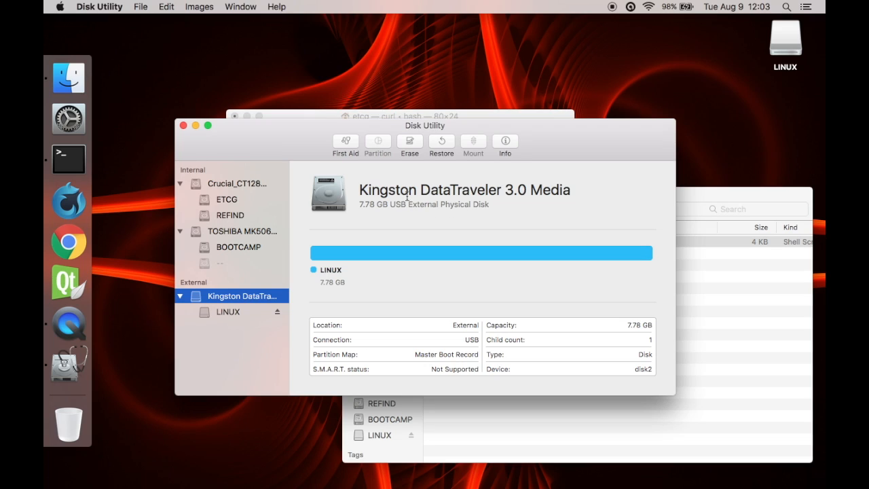
# Step: Select the internal Crucial_CT128MX100SSD1 drive and bring up its Partition dialog
pyautogui.click(238, 183)
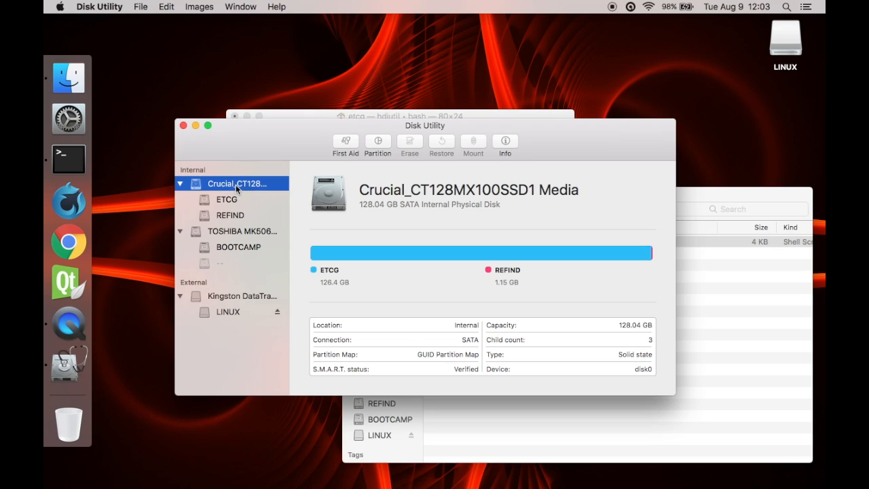
pyautogui.doubleClick(236, 183)
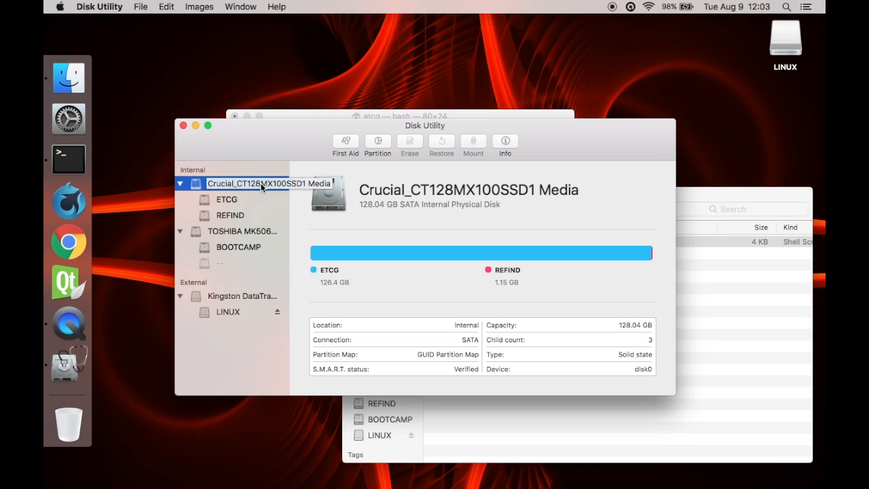
pyautogui.moveTo(173, 176)
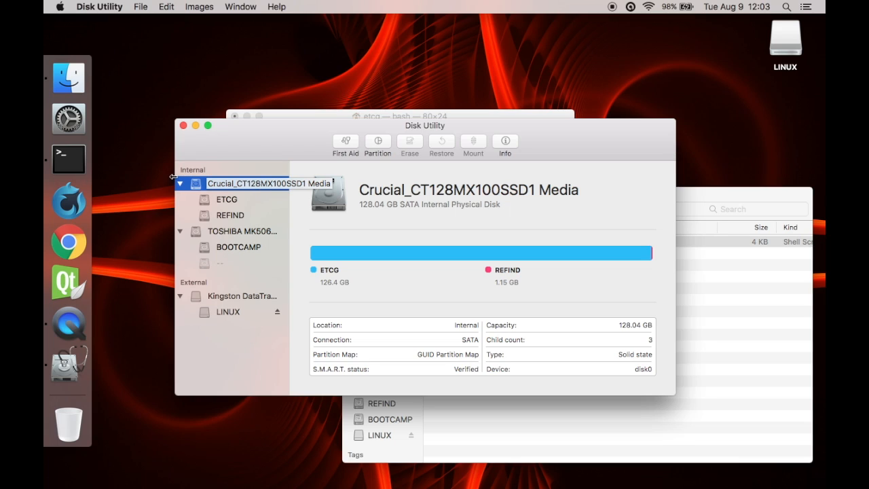
pyautogui.moveTo(246, 190)
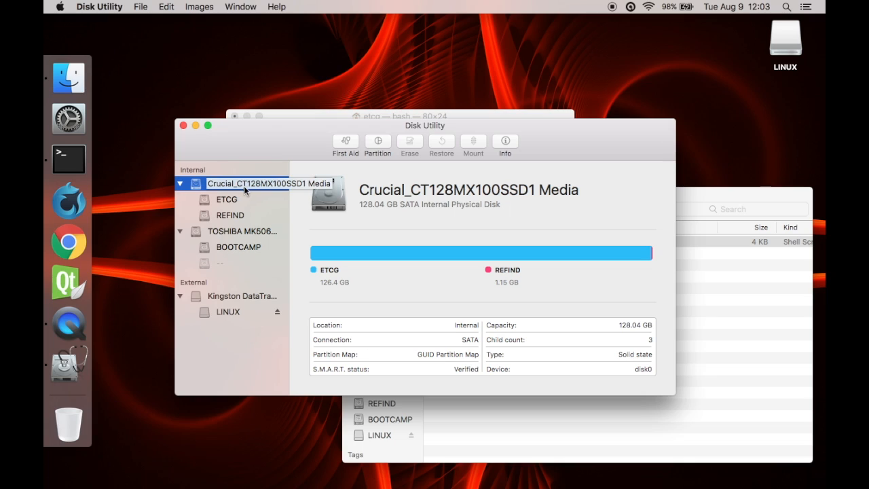
pyautogui.click(377, 144)
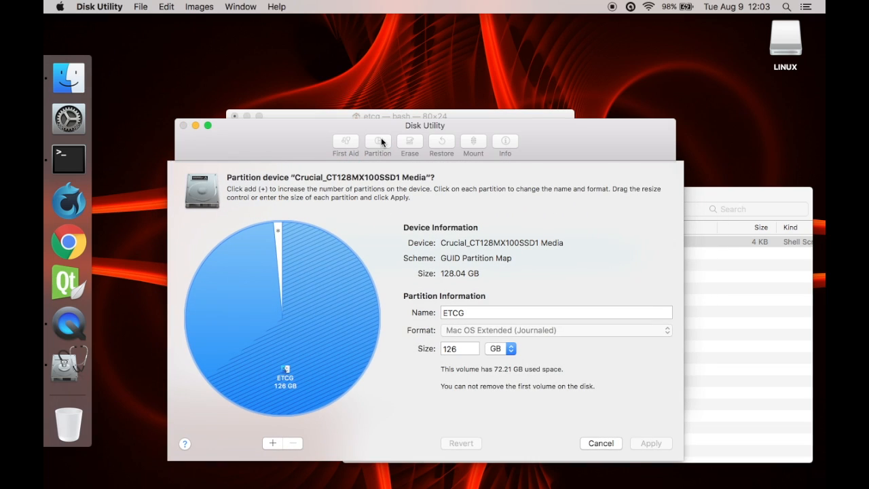
pyautogui.moveTo(296, 366)
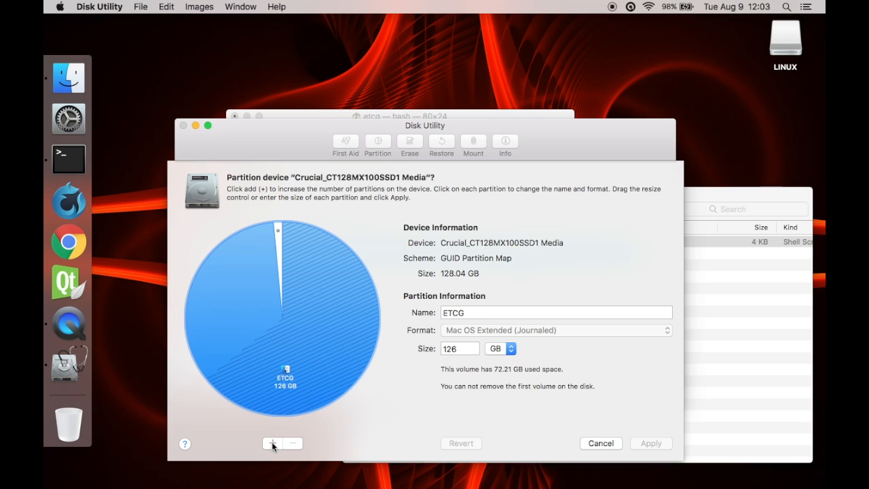
# Step: Add a new 22 GB partition named KALI formatted as MS-DOS (FAT)
pyautogui.click(273, 443)
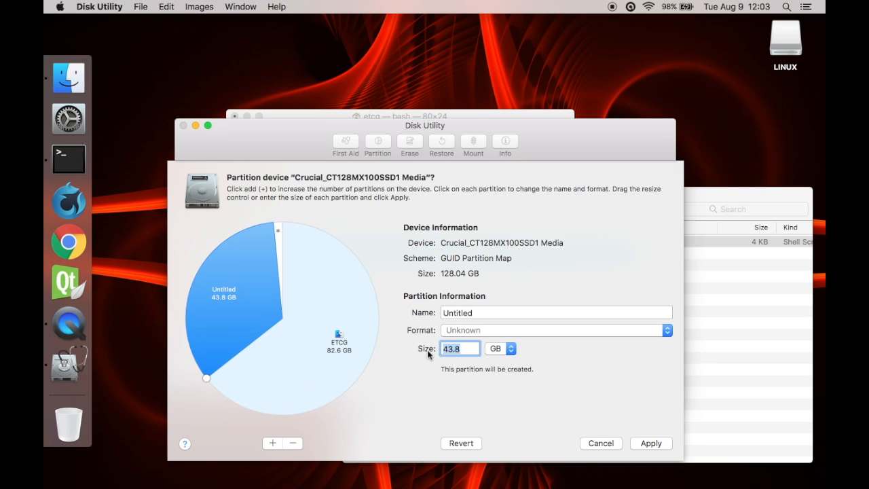
pyautogui.write('2')
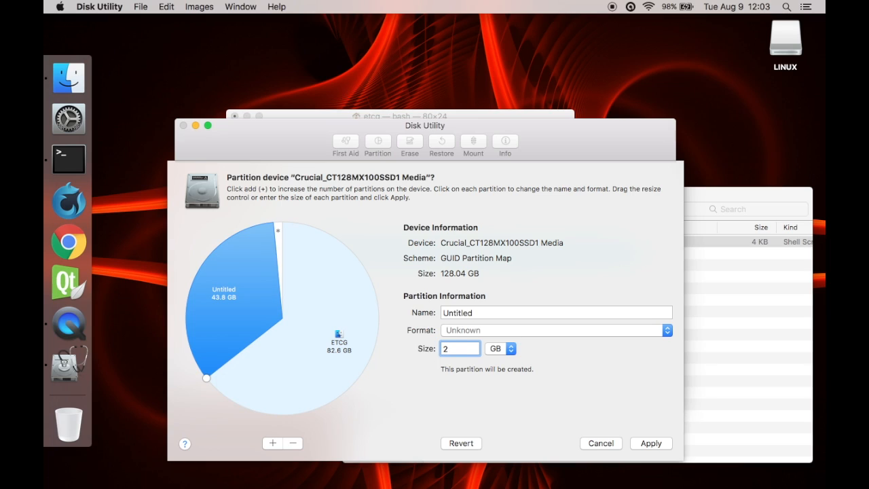
pyautogui.write('2')
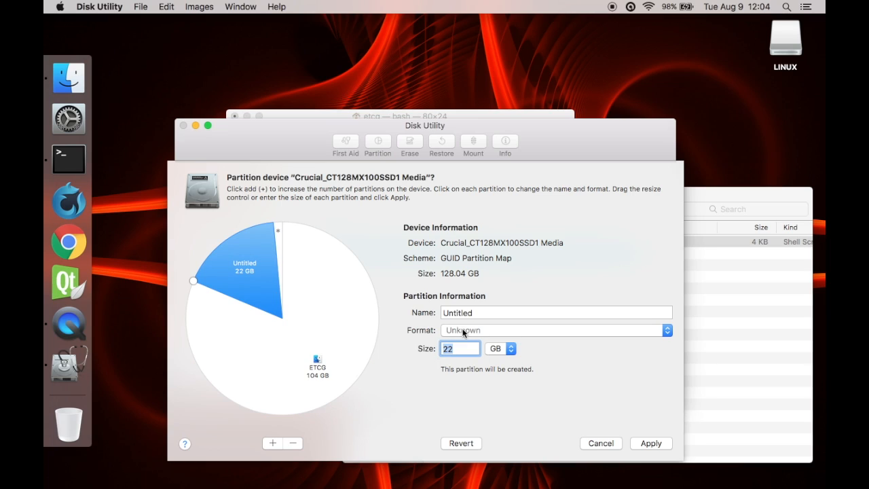
pyautogui.click(555, 312)
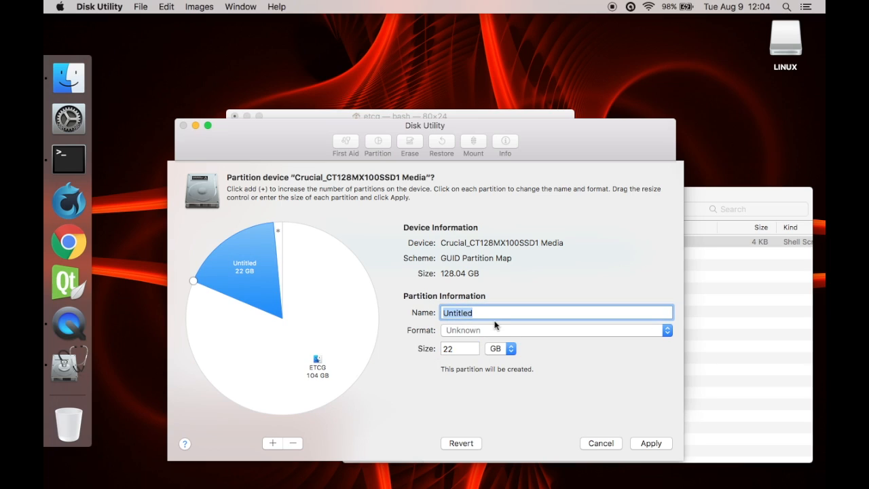
pyautogui.write('KALI')
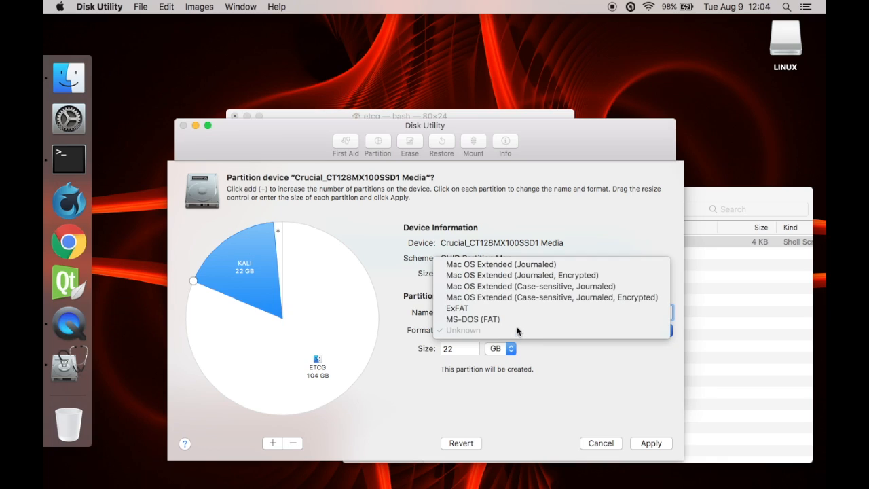
pyautogui.click(472, 319)
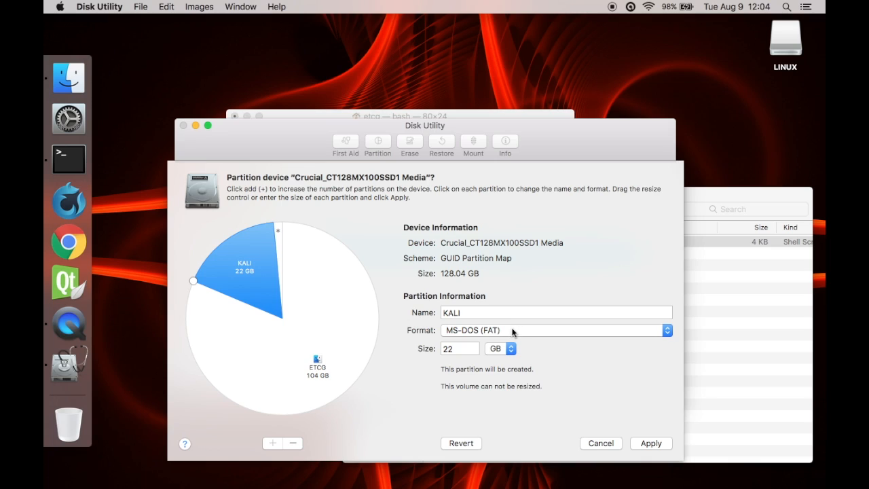
pyautogui.moveTo(480, 331)
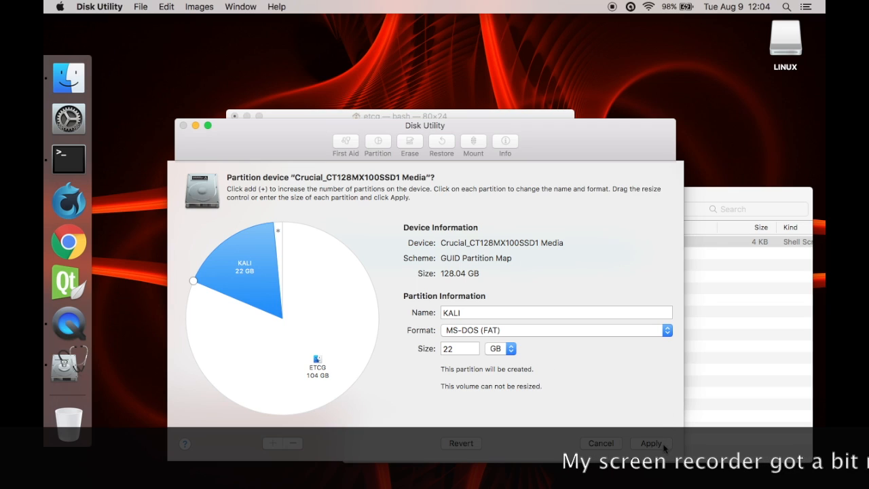
# Step: Apply the layout and confirm repartitioning the boot drive despite the warning
pyautogui.click(648, 442)
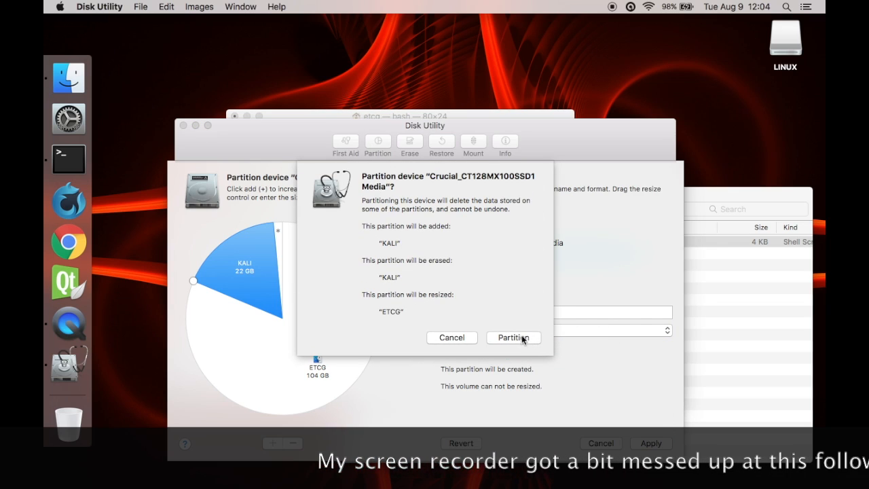
pyautogui.click(513, 336)
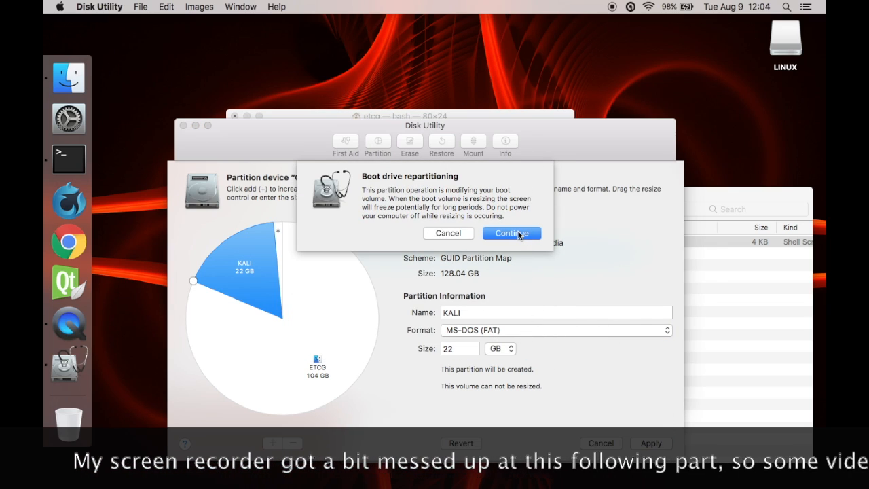
pyautogui.click(511, 233)
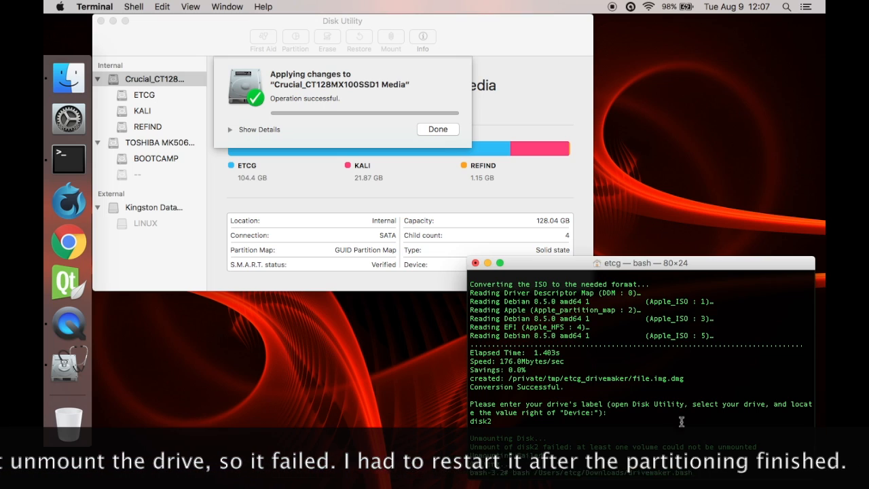
# Step: Dismiss the completed repartition report and close Disk Utility
pyautogui.click(437, 129)
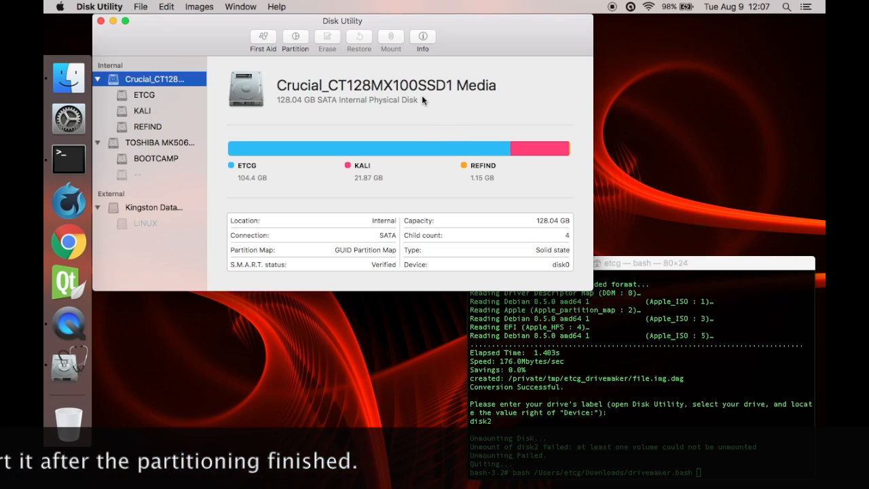
pyautogui.click(154, 206)
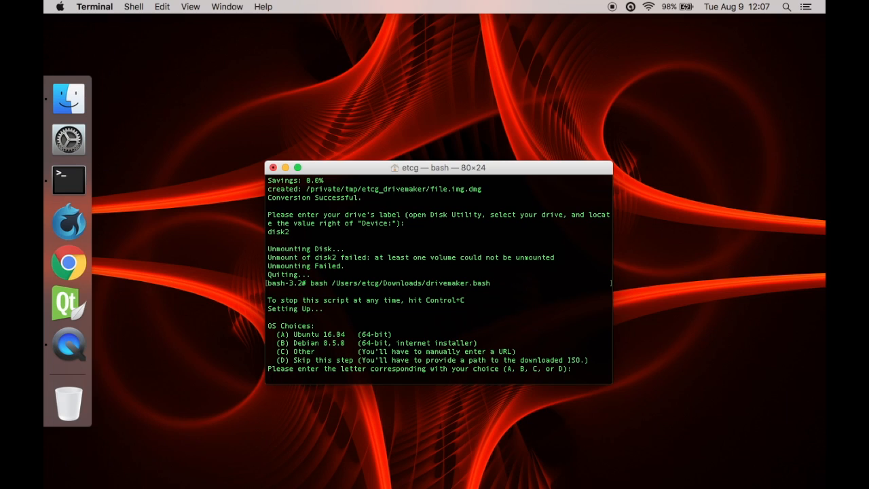
# Step: Choose B for Debian 8.5.0, then target disk2 as the bootable drive device
pyautogui.write('B')
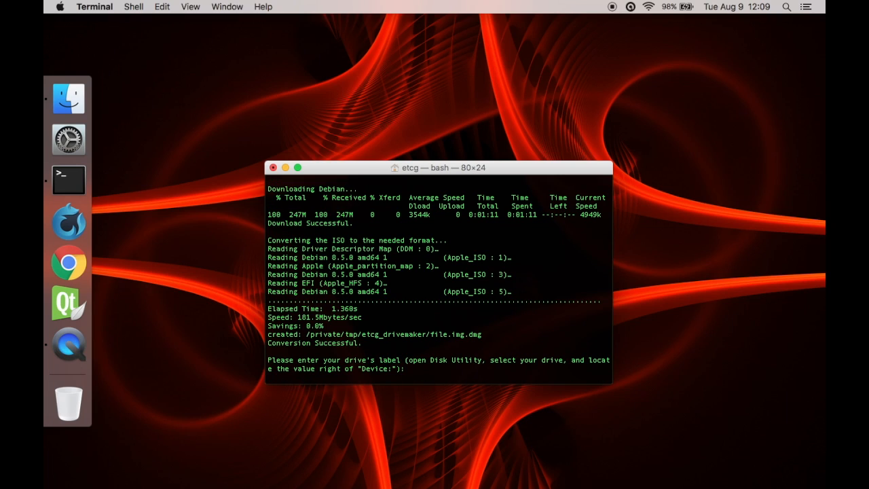
pyautogui.write('disk2')
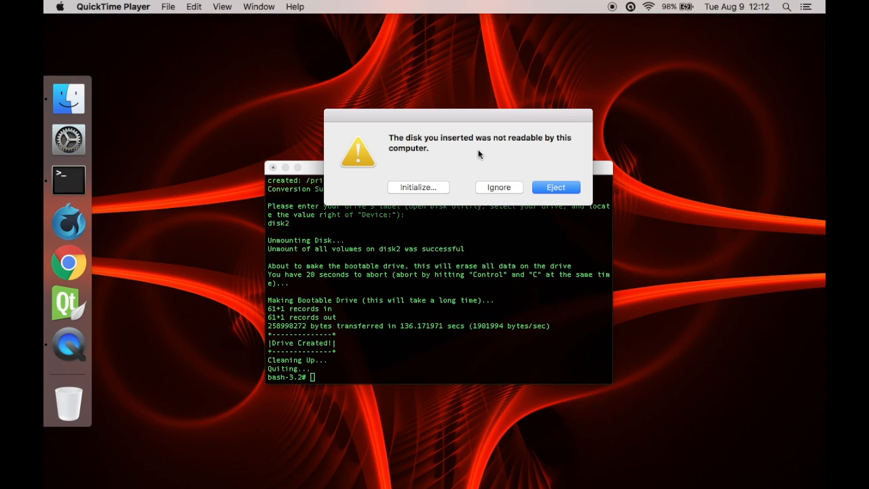
pyautogui.moveTo(307, 336)
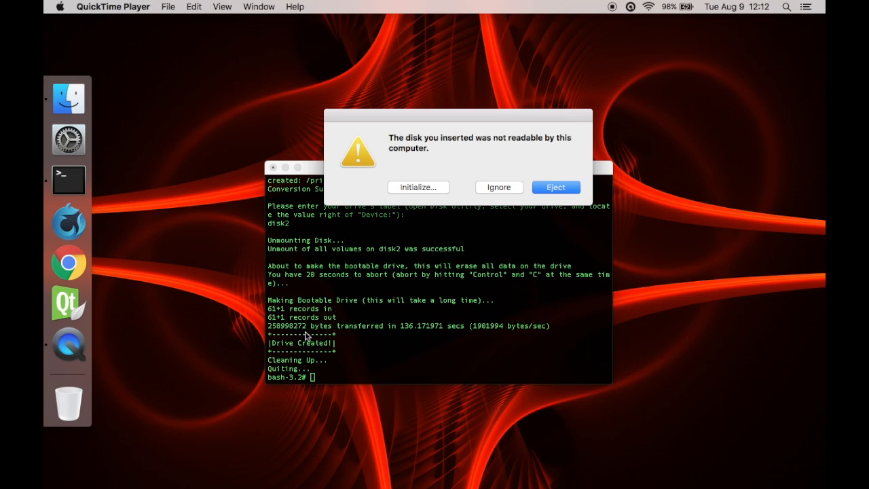
pyautogui.moveTo(502, 193)
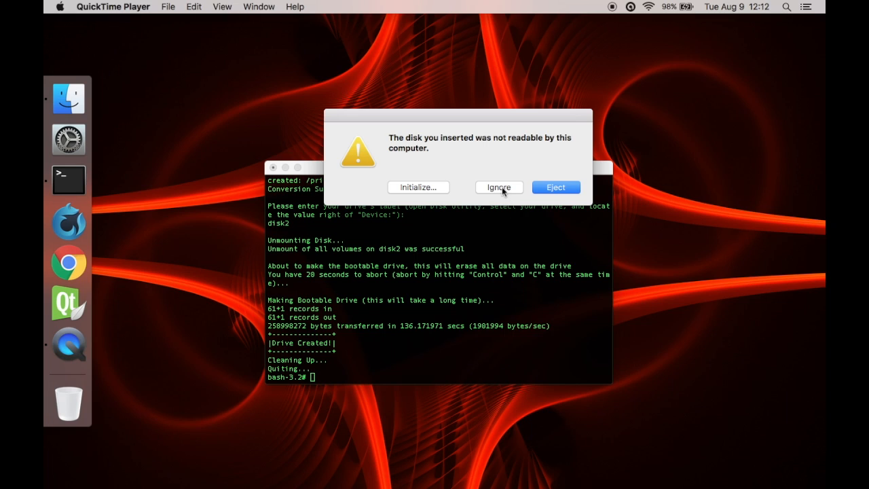
# Step: Dismiss the unreadable-disk warning without initializing the USB drive
pyautogui.click(498, 188)
pyautogui.write('exit')
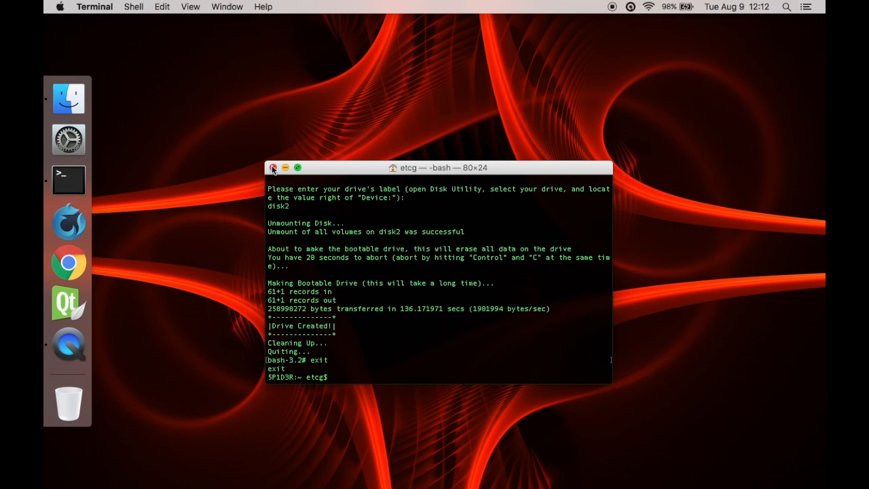
# Step: Close Terminal and restart the MacBook to boot from the USB installer
pyautogui.click(274, 169)
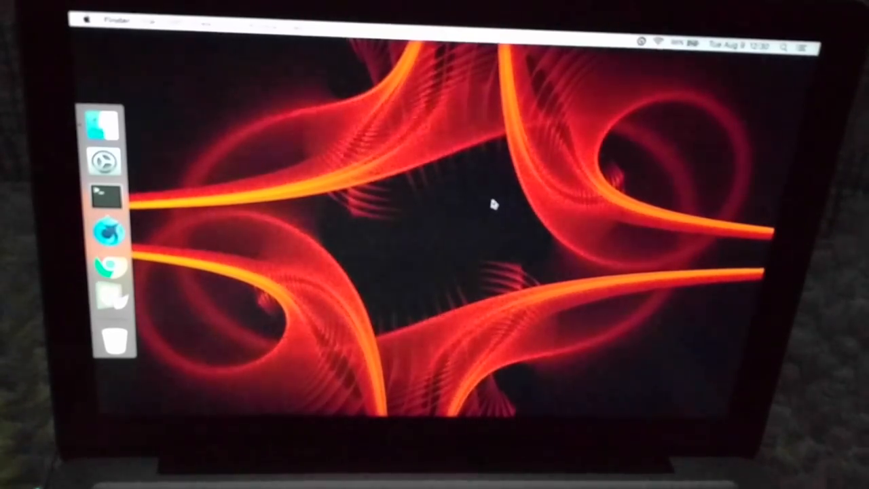
pyautogui.click(84, 20)
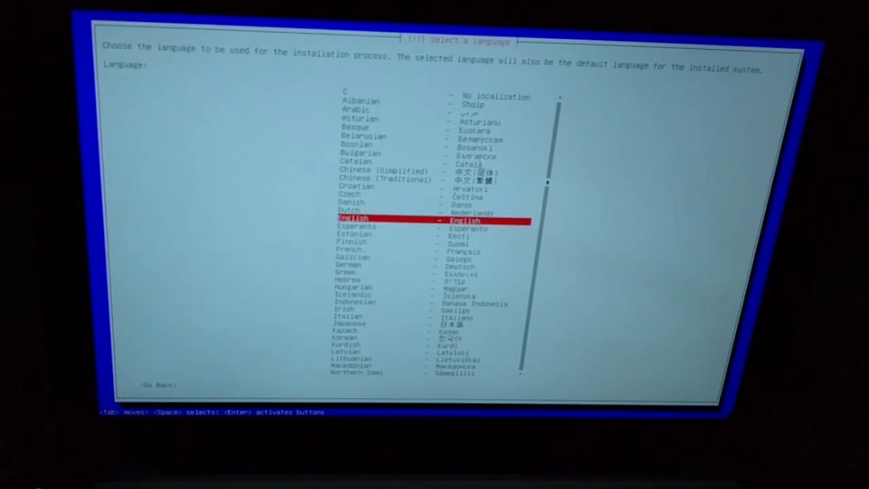
# Step: Accept English as the installation language
pyautogui.press('Enter')
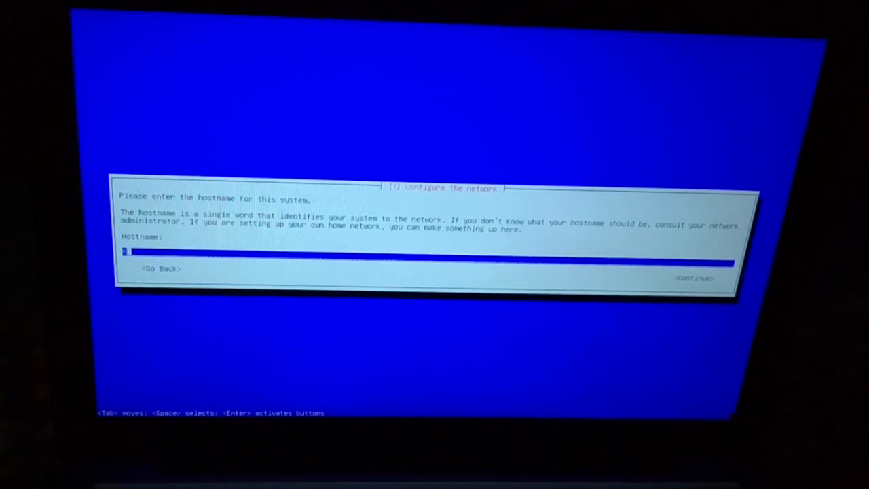
# Step: Set the hostname to TCG and submit the new user's full name
pyautogui.write('TCG')
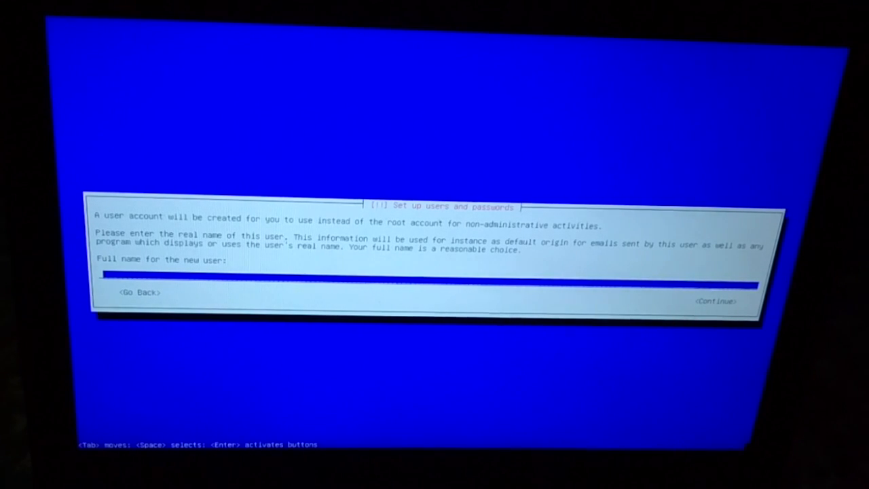
pyautogui.press('Enter')
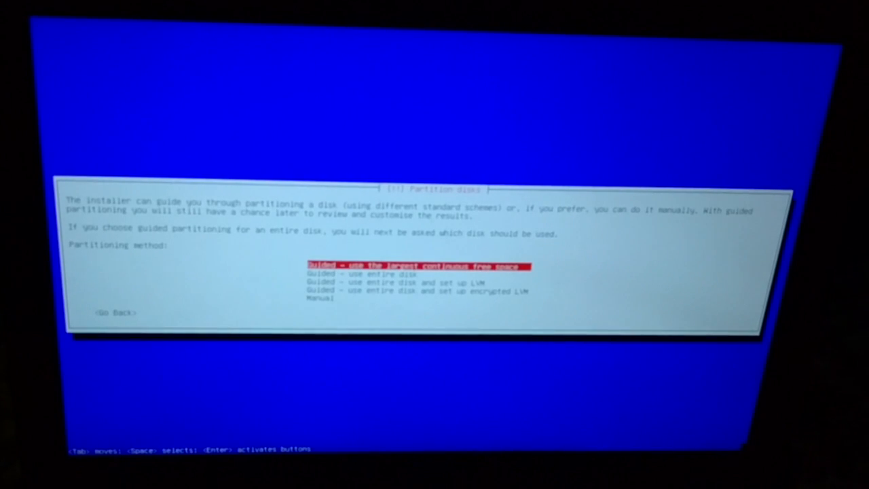
# Step: Choose the Manual partitioning method
pyautogui.press('down')
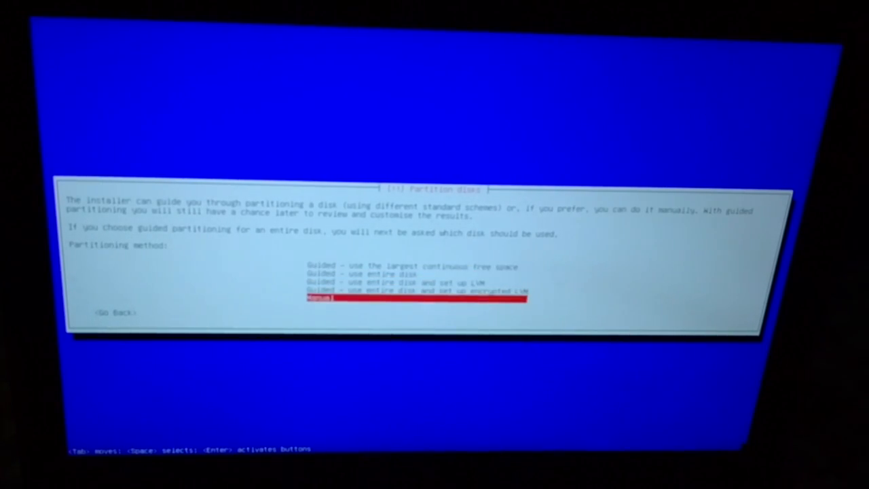
pyautogui.press('Return')
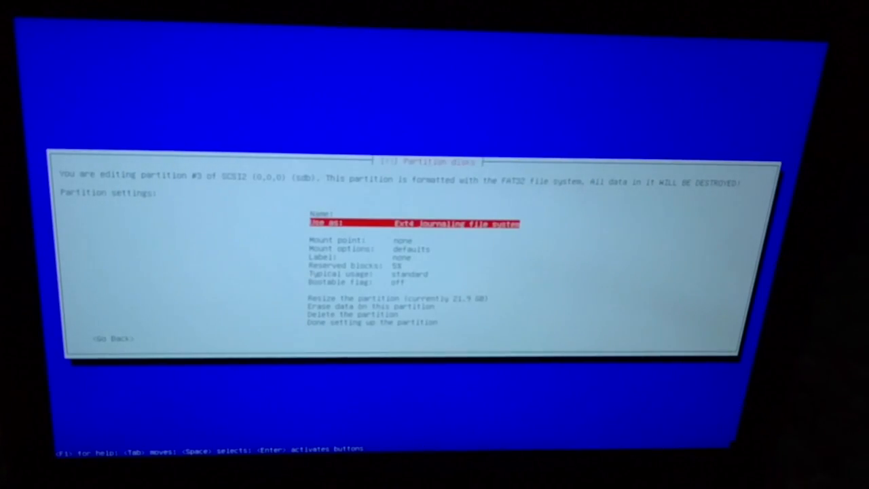
# Step: Give partition #3 the root mount point and label etcg, then finish its setup
pyautogui.press('Down')
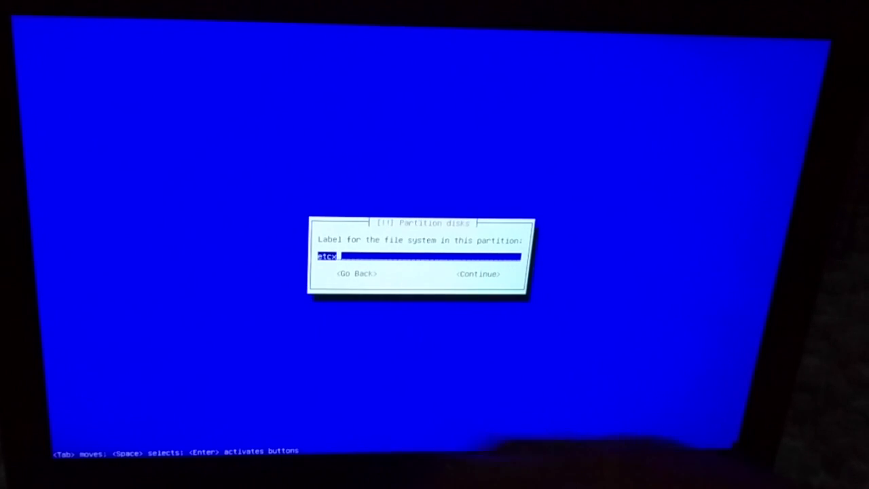
pyautogui.press('Backspace')
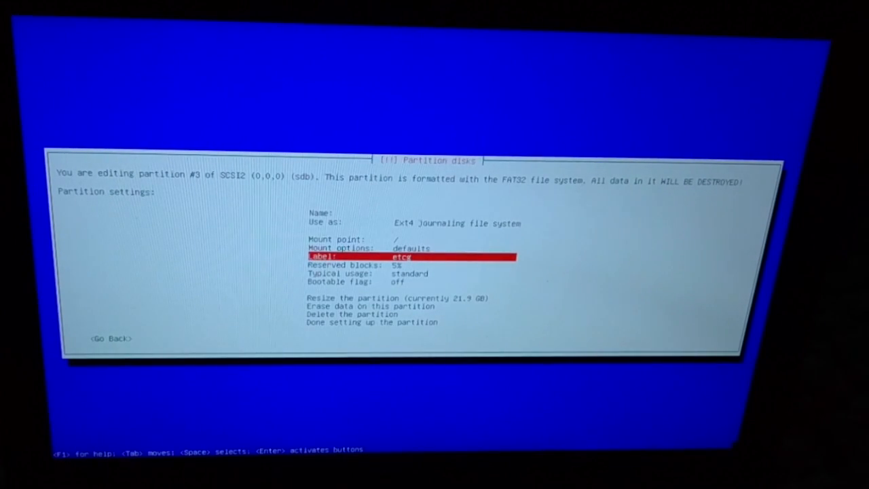
pyautogui.press('Down')
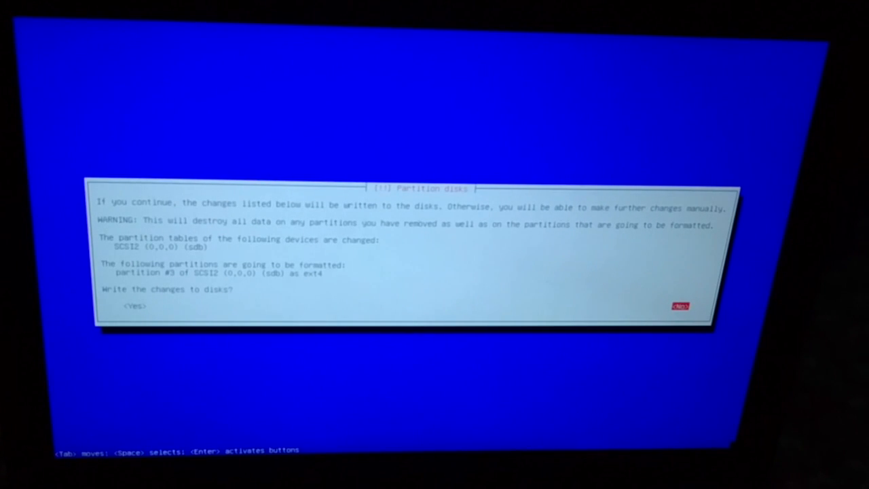
# Step: Confirm Yes to write the partition changes to disk
pyautogui.press('Tab')
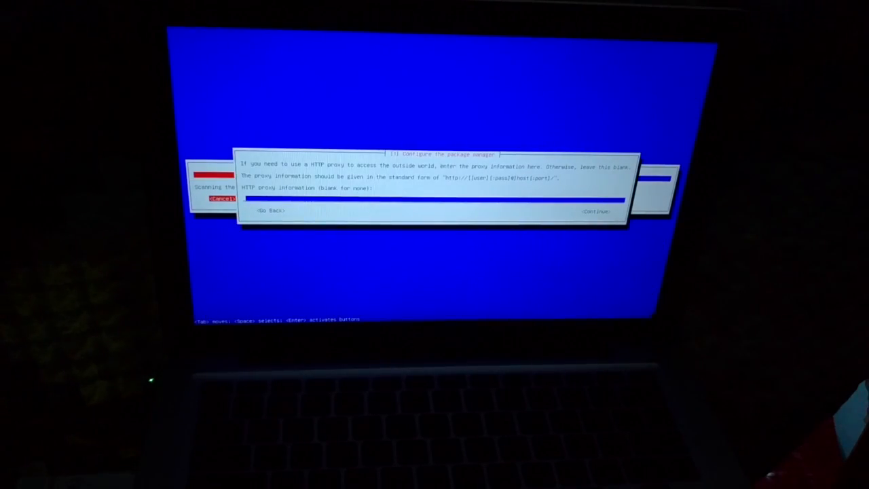
# Step: Continue with the HTTP proxy field left empty
pyautogui.click(595, 211)
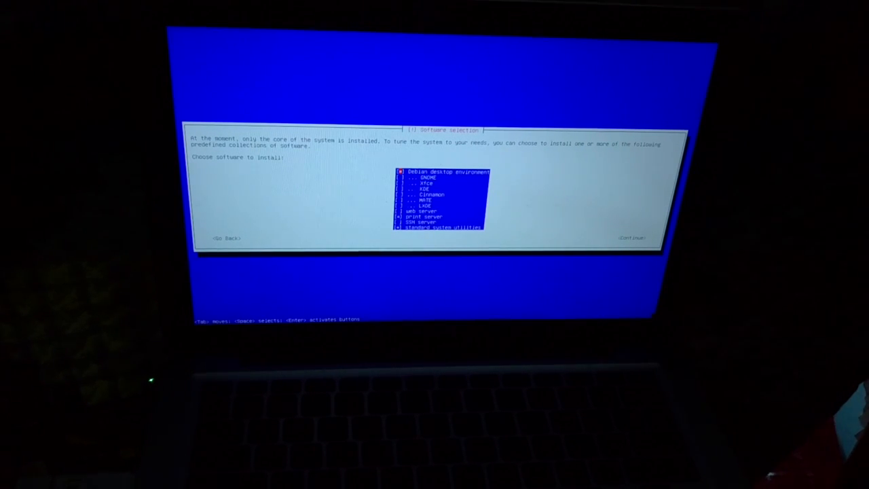
# Step: Toggle the Debian desktop environment collection and confirm the software selection
pyautogui.press('space')
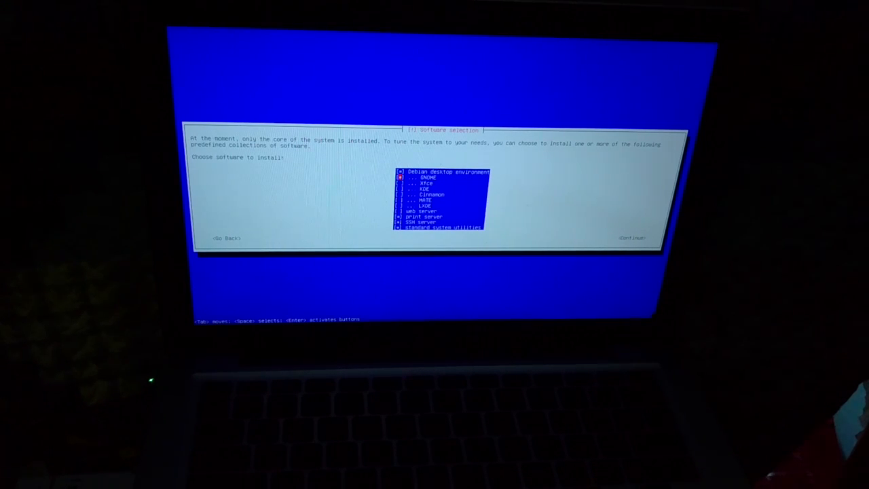
pyautogui.click(632, 237)
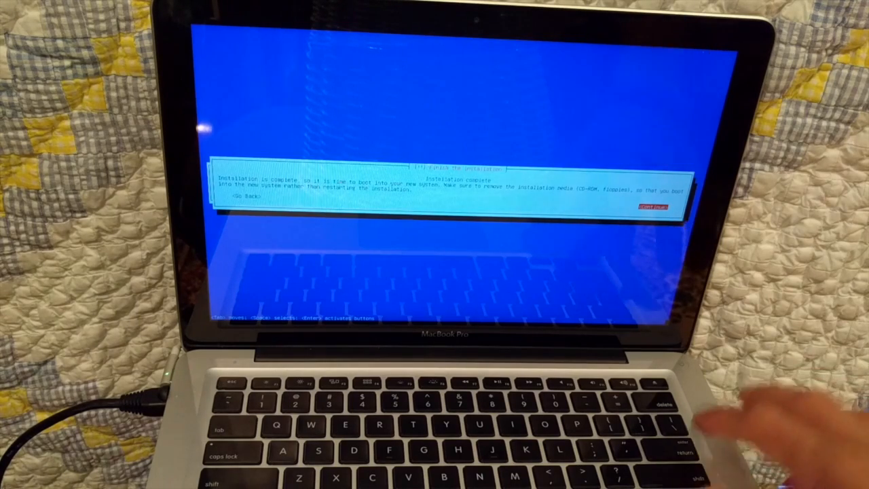
# Step: Continue past Installation complete to reboot into the new Debian system
pyautogui.click(654, 206)
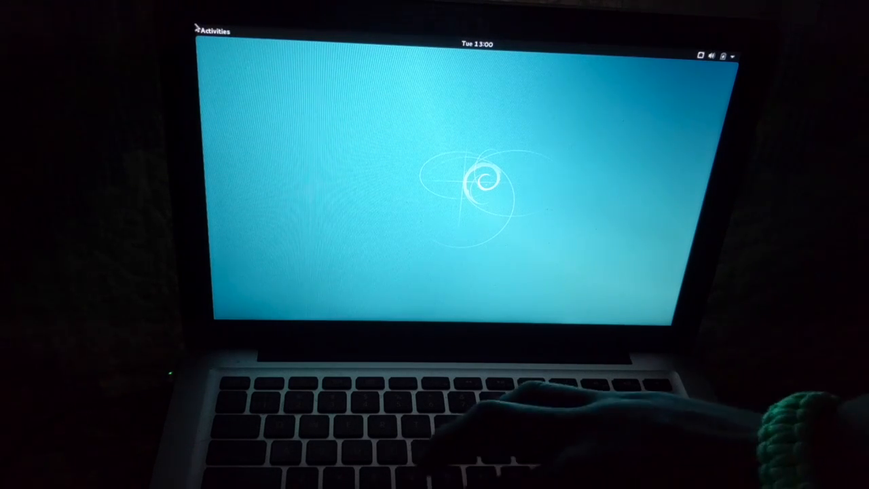
# Step: Bring up the GNOME Activities overview to launch Firefox ESR
pyautogui.click(215, 30)
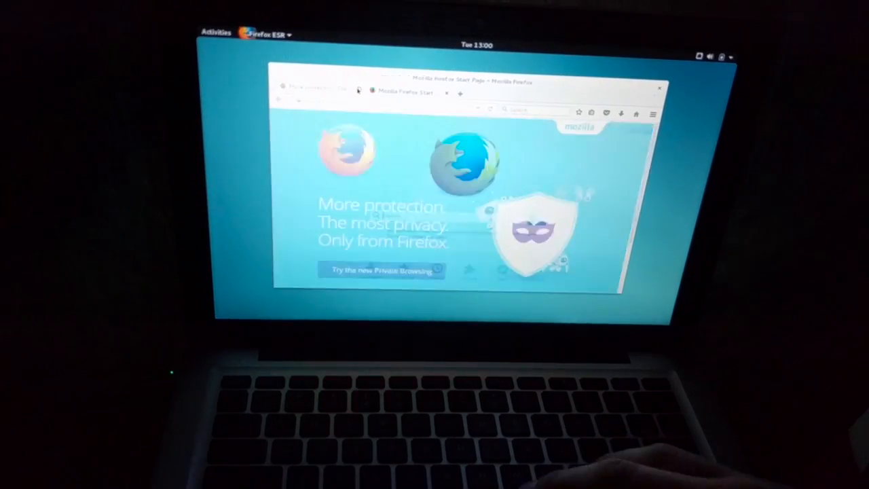
# Step: Browse to the ETCG site in a new tab and download the Debian -> Kali script from Downloads
pyautogui.click(459, 92)
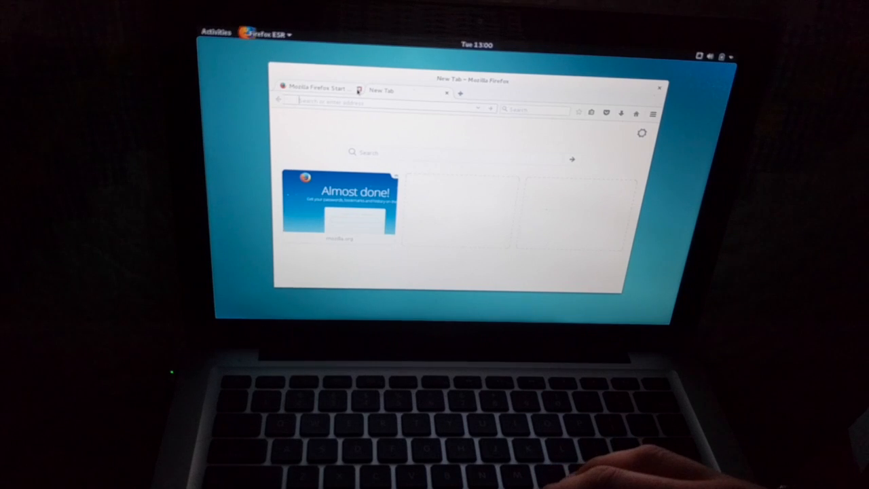
pyautogui.write('etcg.pw')
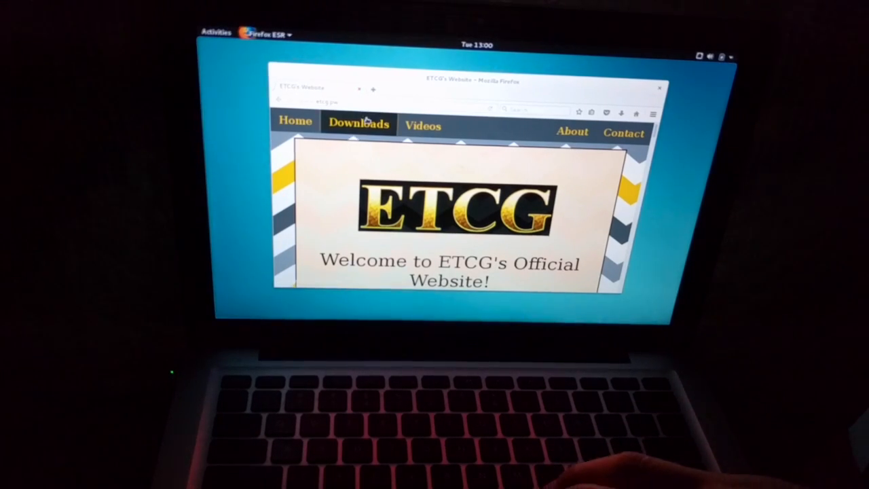
pyautogui.click(359, 125)
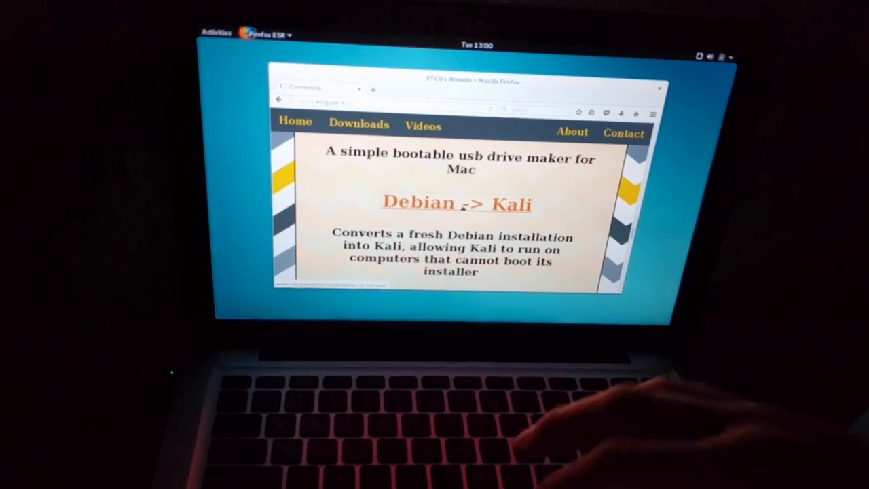
pyautogui.click(456, 204)
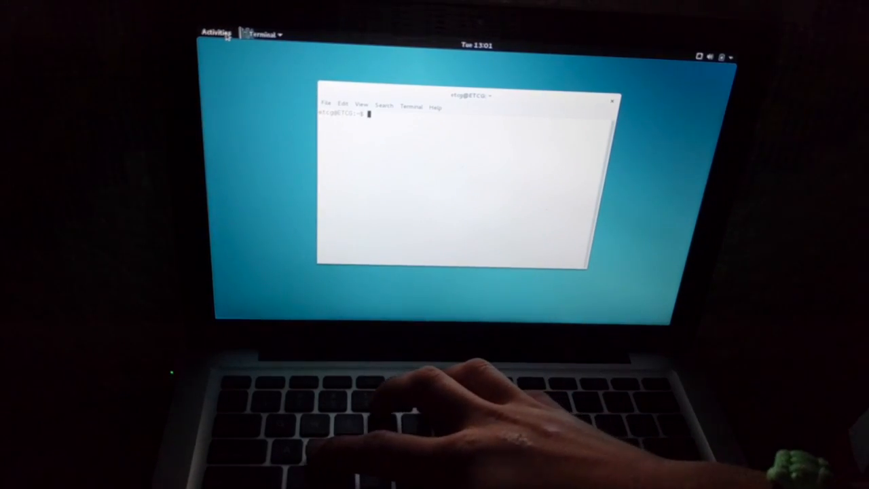
# Step: Get a root shell with su and the root password after sudo bash fails
pyautogui.write('sudo')
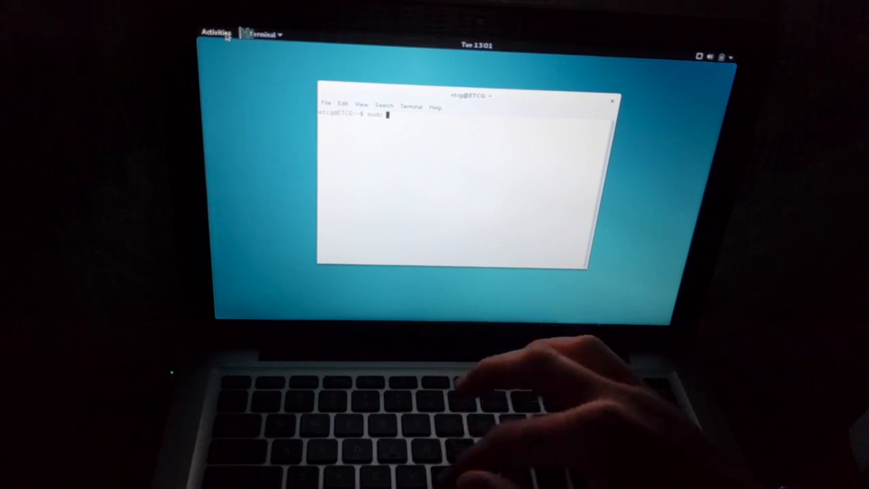
pyautogui.write('bash')
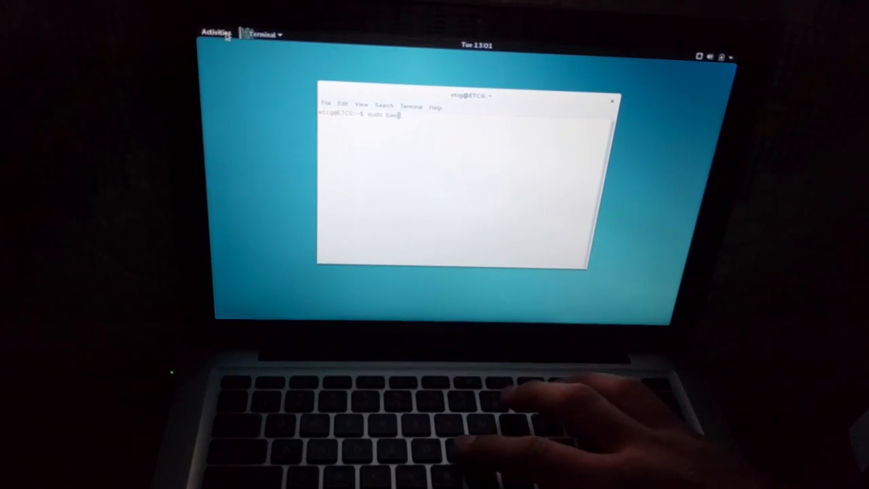
pyautogui.press('Return')
pyautogui.write('su')
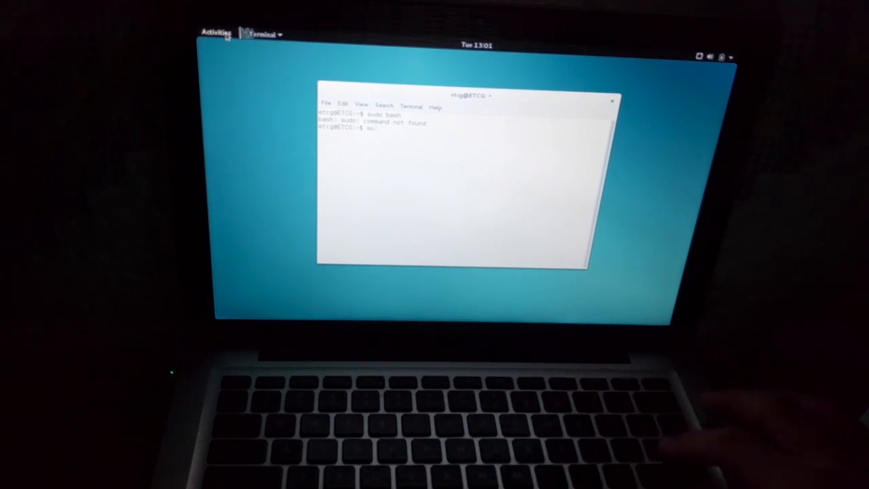
pyautogui.press('Return')
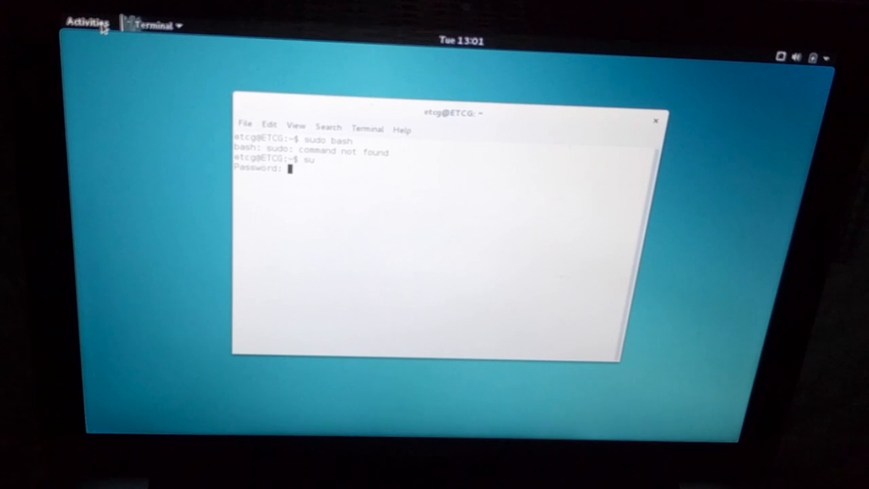
pyautogui.press('Return')
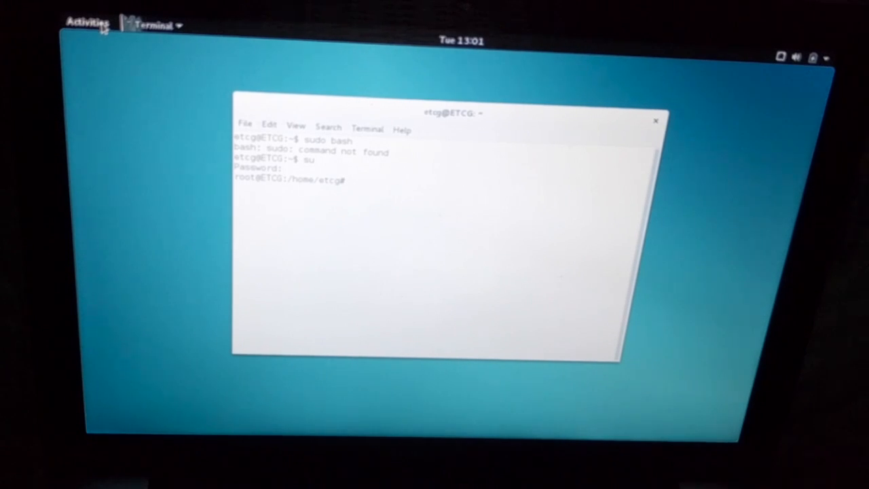
# Step: Start the chmod command in the root shell and head to the file manager for the script
pyautogui.write('chmod')
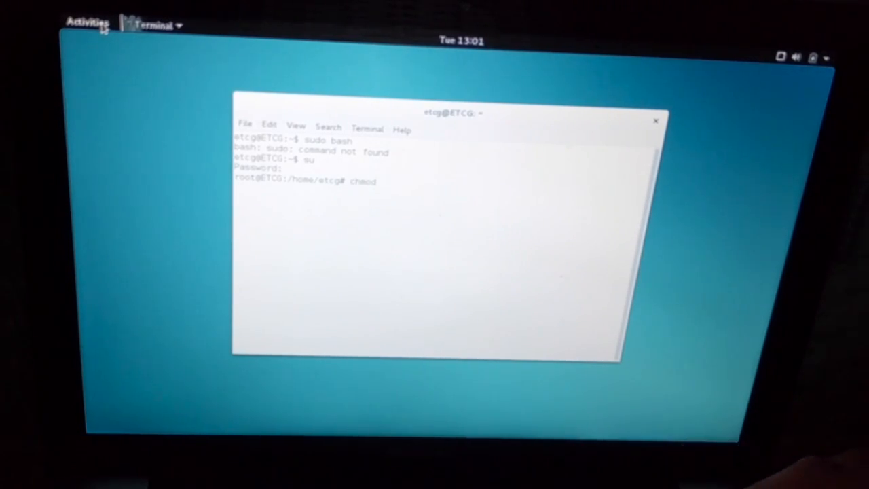
pyautogui.write('-')
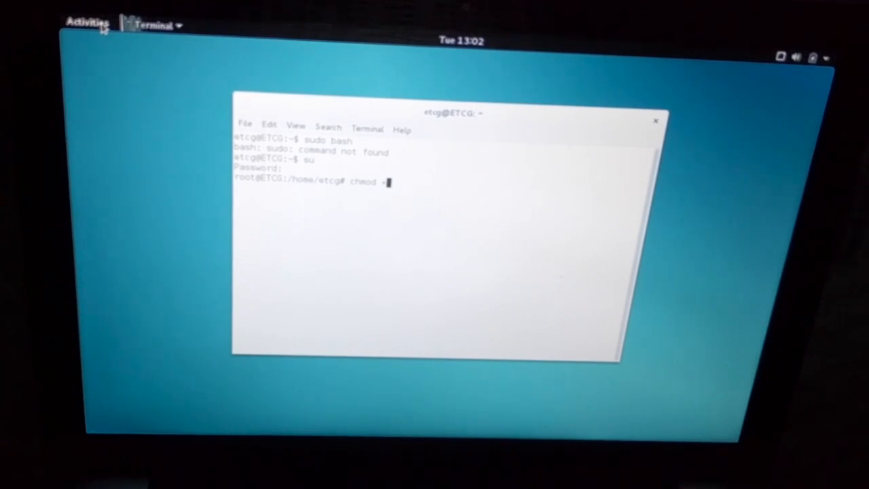
pyautogui.click(86, 22)
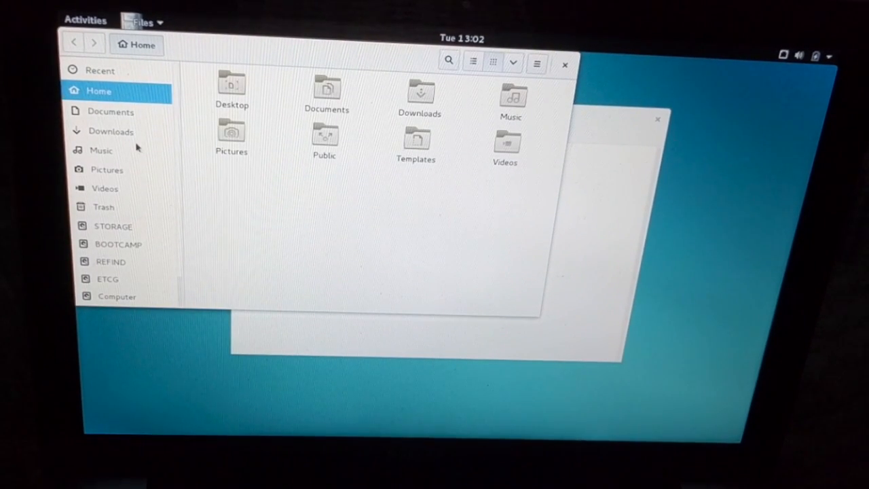
# Step: Make Downloads/debian-to-kali.bash executable by supplying its path to chmod
pyautogui.click(111, 131)
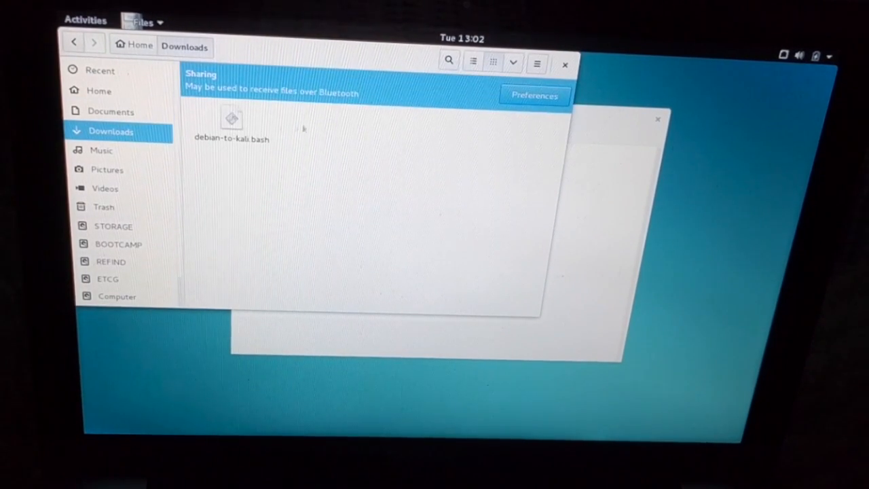
pyautogui.click(231, 119)
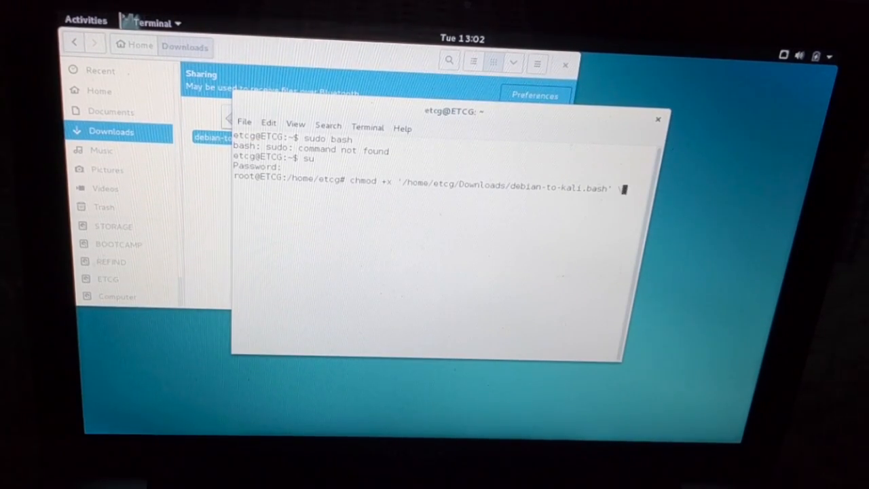
pyautogui.press('Return')
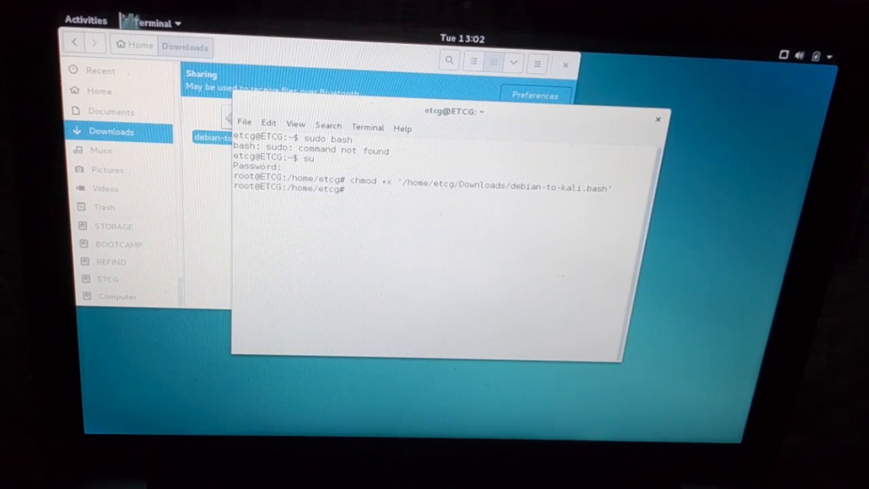
# Step: Launch debian-to-kali.bash with bash, reaching its suspend warning, and head to Settings
pyautogui.write('bash')
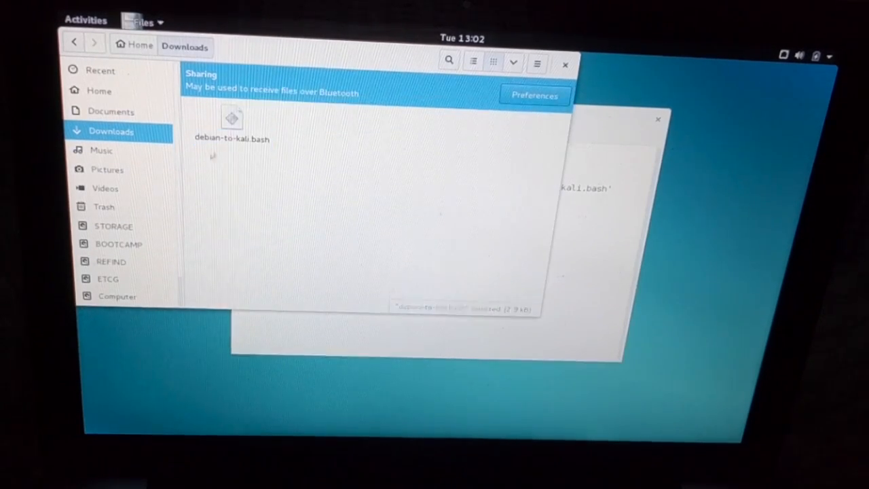
pyautogui.click(232, 123)
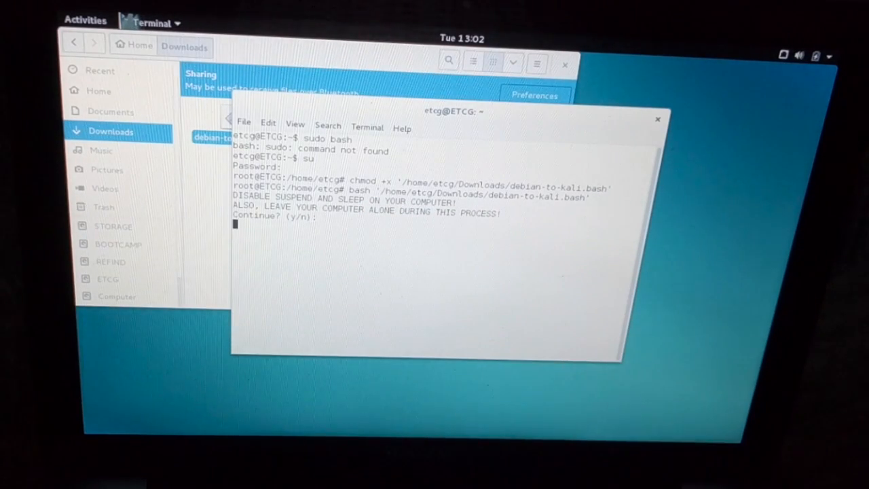
pyautogui.moveTo(261, 24)
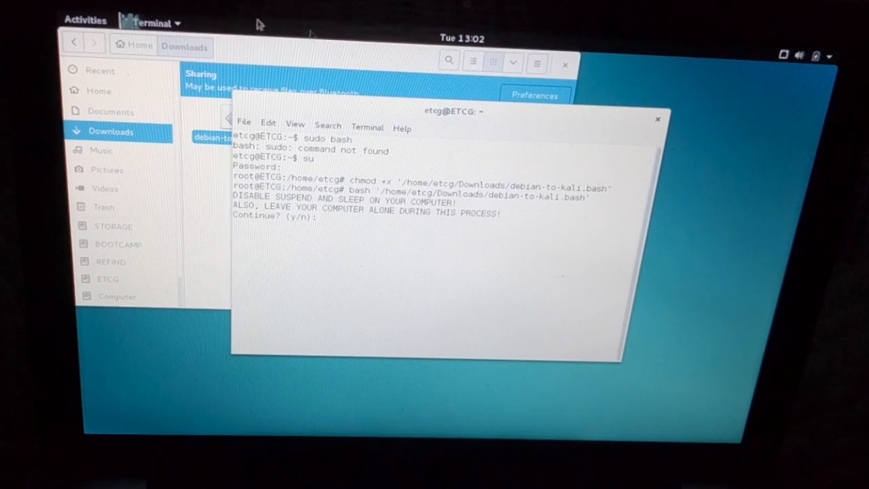
pyautogui.click(85, 21)
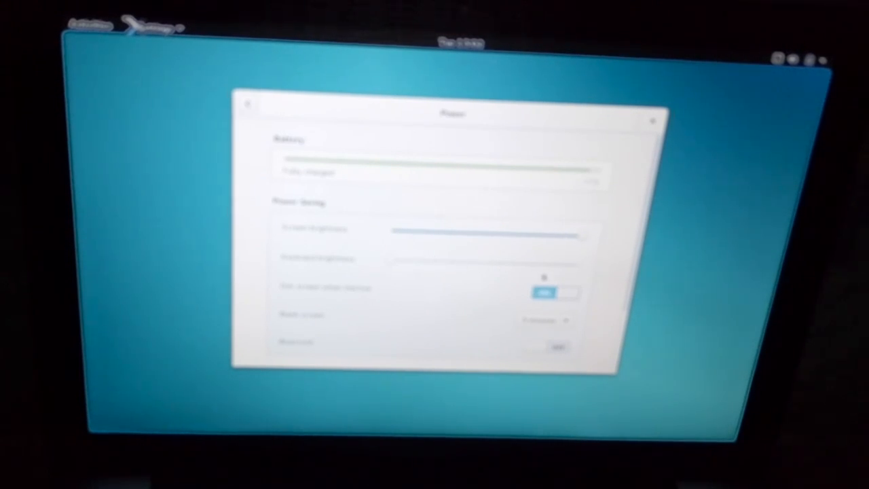
# Step: Choose a longer Blank screen delay in the Power panel so the laptop stays awake
pyautogui.click(545, 320)
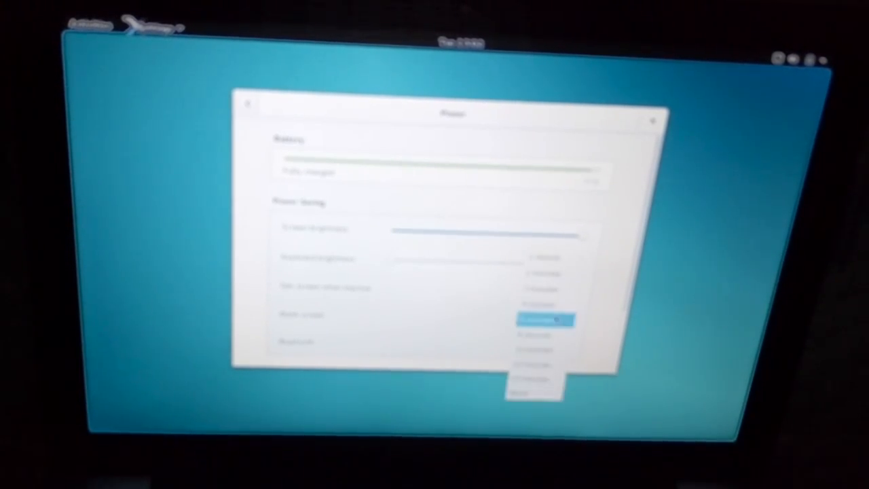
pyautogui.click(545, 320)
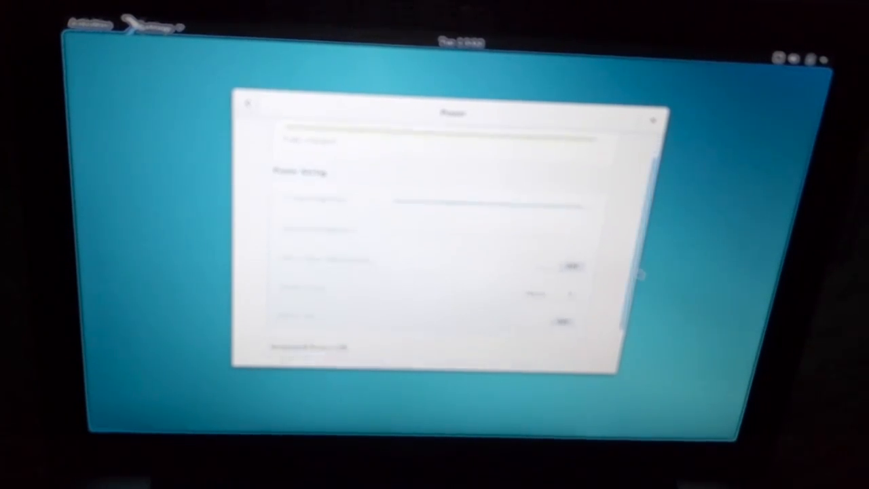
pyautogui.scroll(-3)
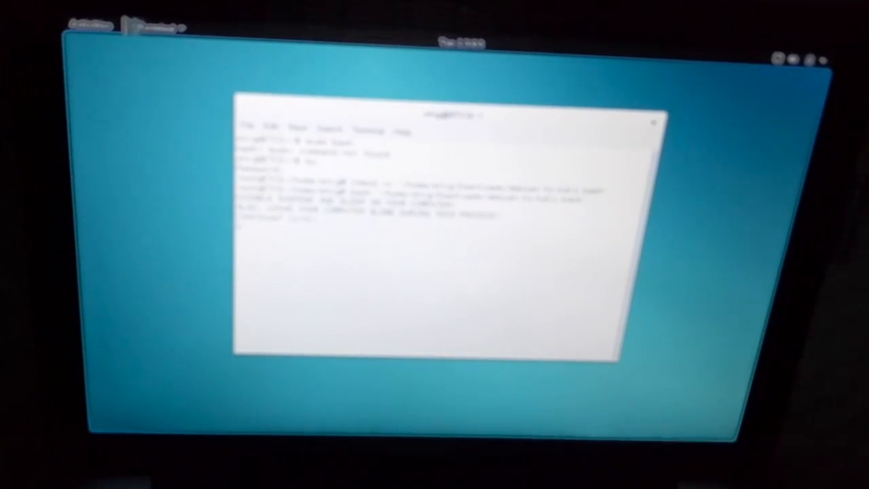
# Step: Answer y at the Continue? (y/n) prompt to run the conversion to Kali
pyautogui.press('Return')
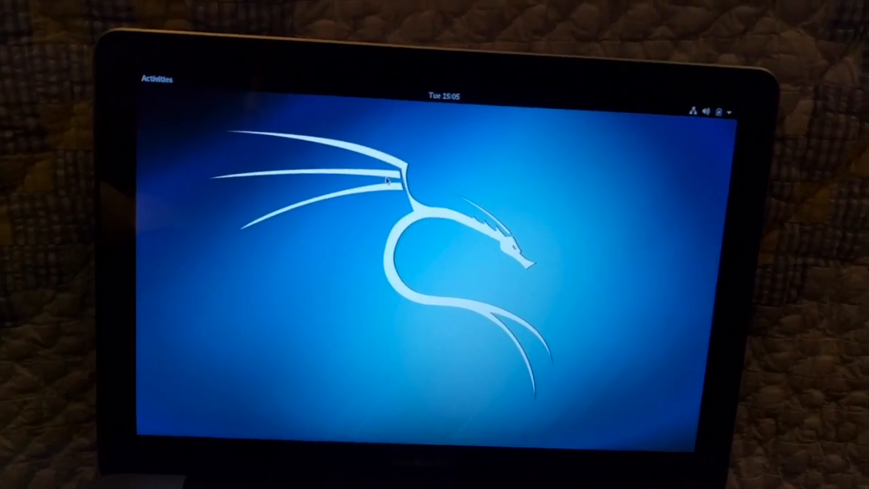
# Step: Launch Tweak Tool and switch Icons on Desktop ON in the Desktop section
pyautogui.click(157, 77)
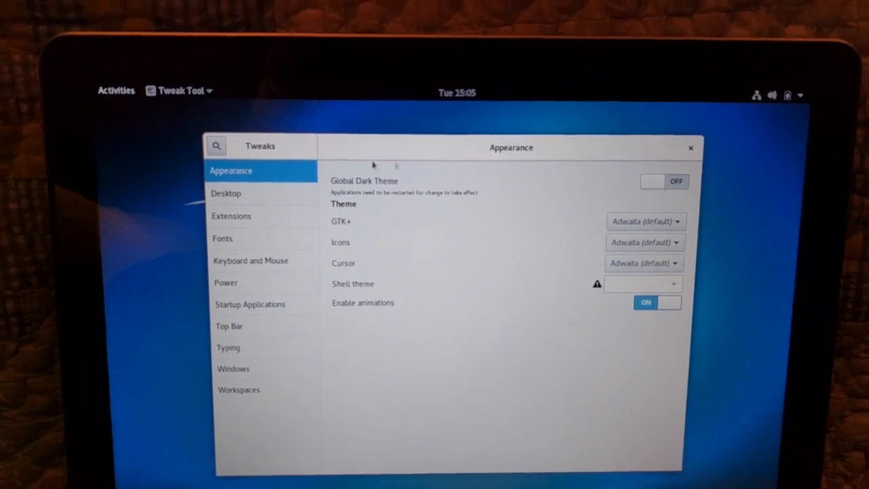
pyautogui.click(225, 193)
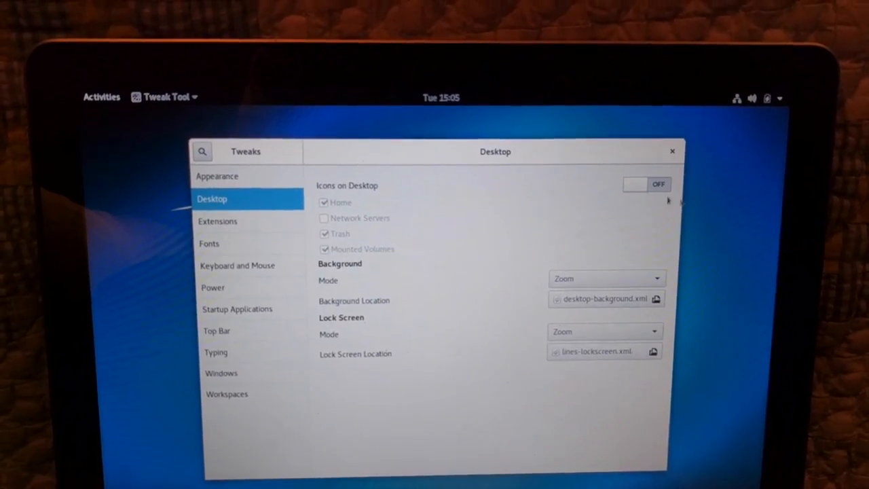
pyautogui.click(649, 185)
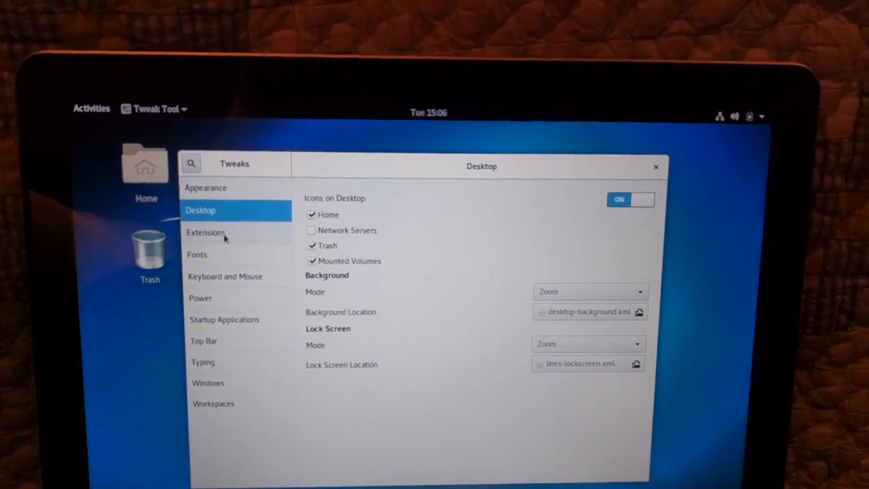
# Step: Enable the Places status indicator in the Extensions list
pyautogui.click(206, 232)
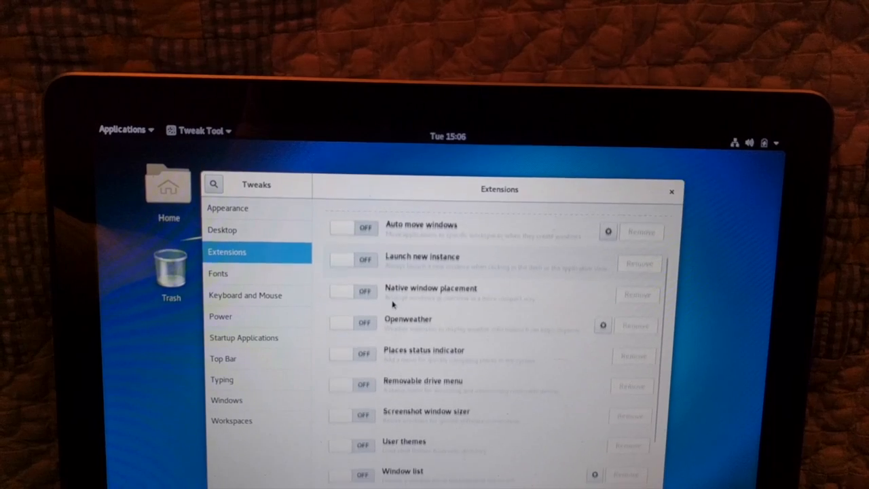
pyautogui.scroll(-3)
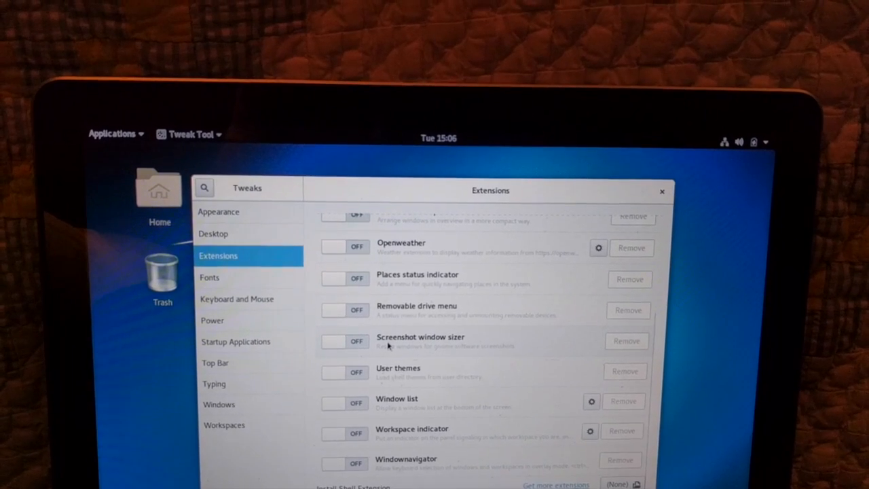
pyautogui.click(350, 304)
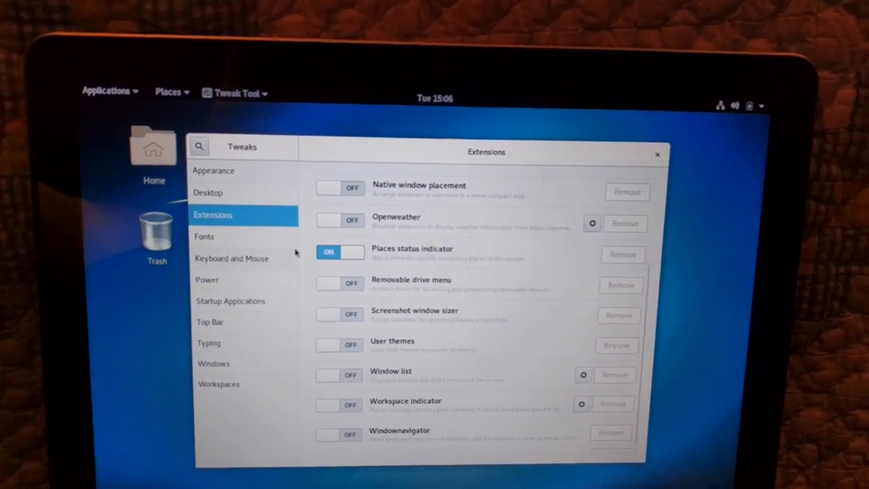
# Step: Browse the Power, Appearance and Desktop sections, returning to Extensions
pyautogui.click(207, 278)
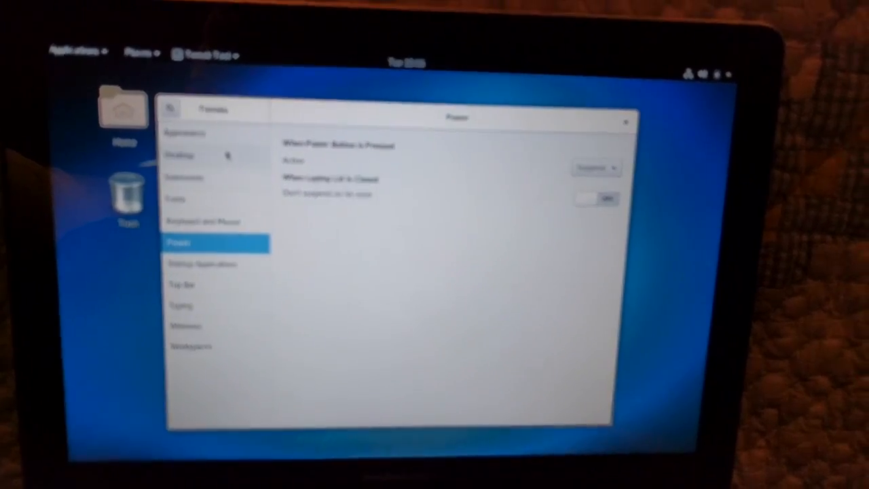
pyautogui.click(193, 133)
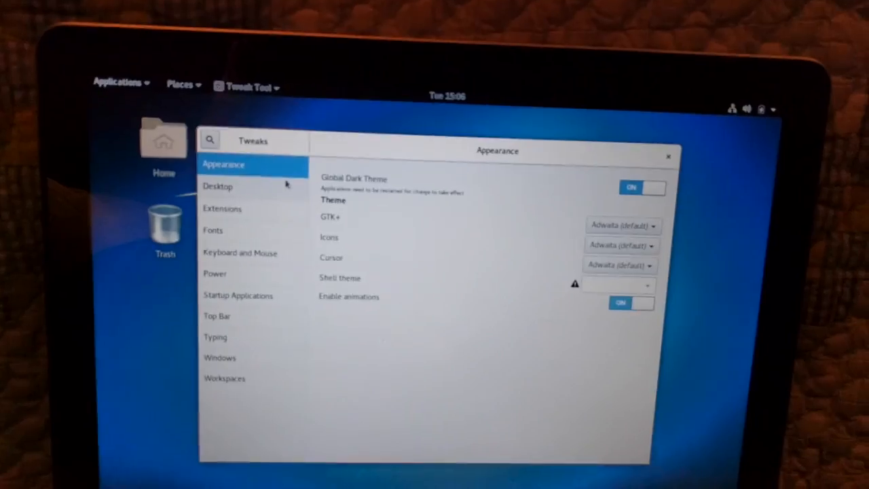
pyautogui.click(217, 186)
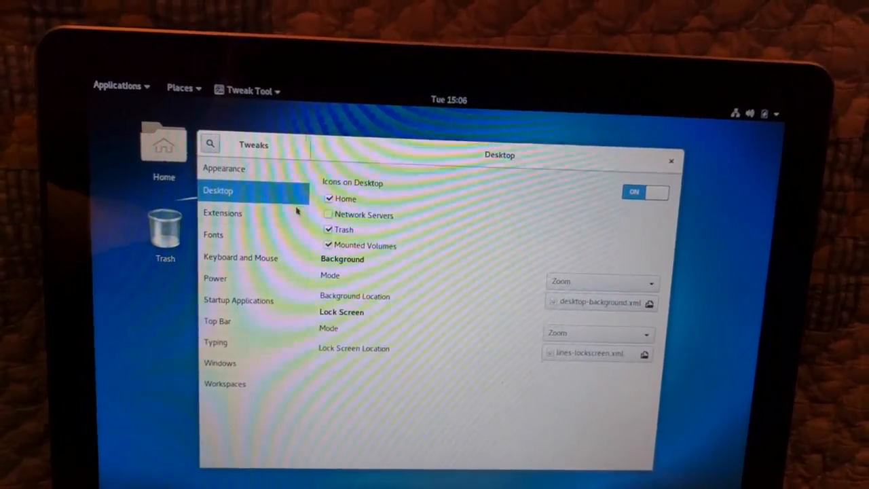
pyautogui.click(223, 212)
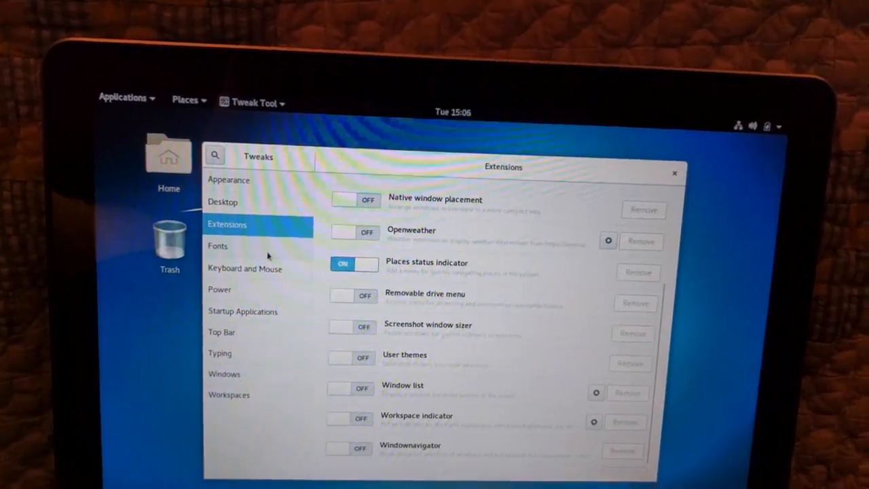